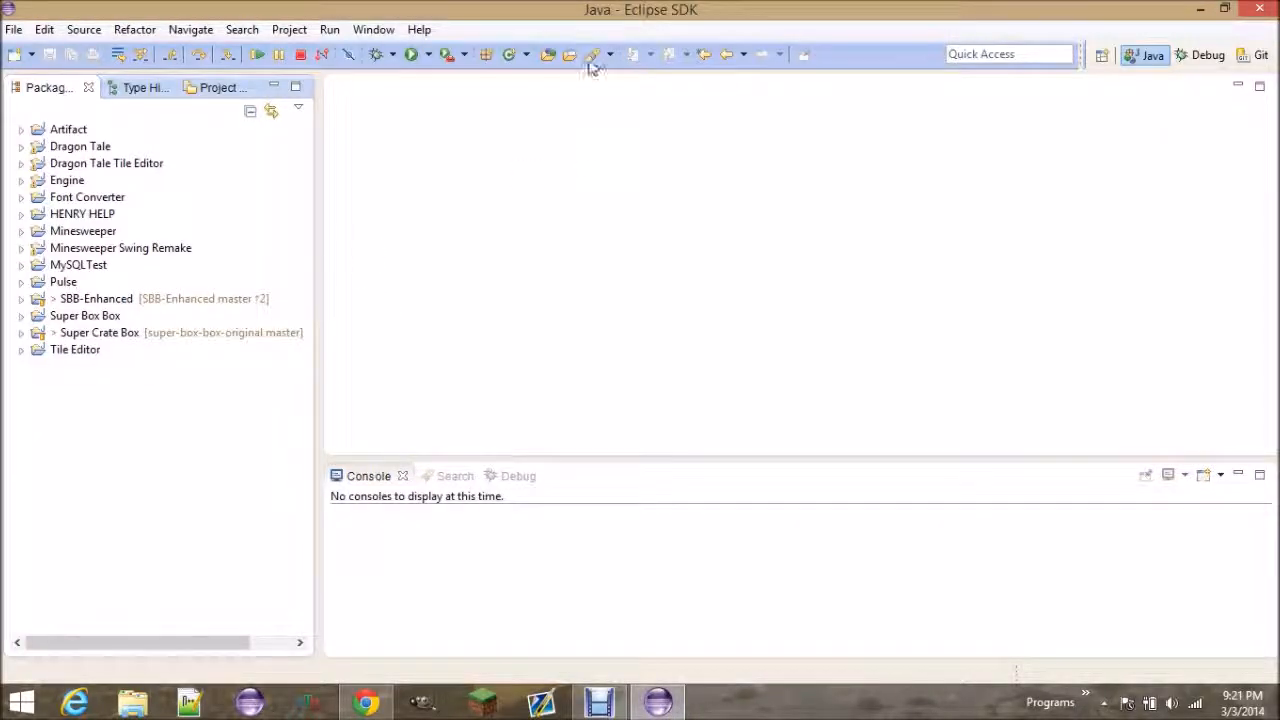
mouse_move(520, 206)
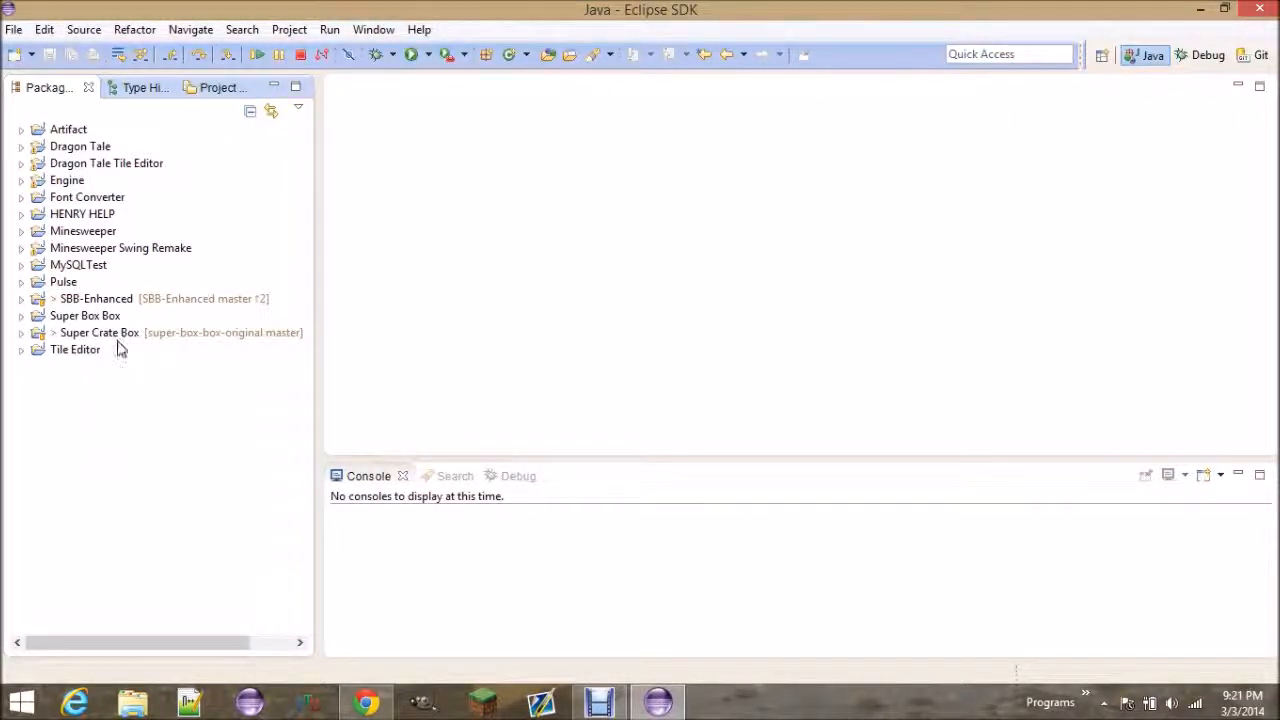
Step: Show the workspace's new-item options including Java Project in the Package Explorer
left_click(76, 348)
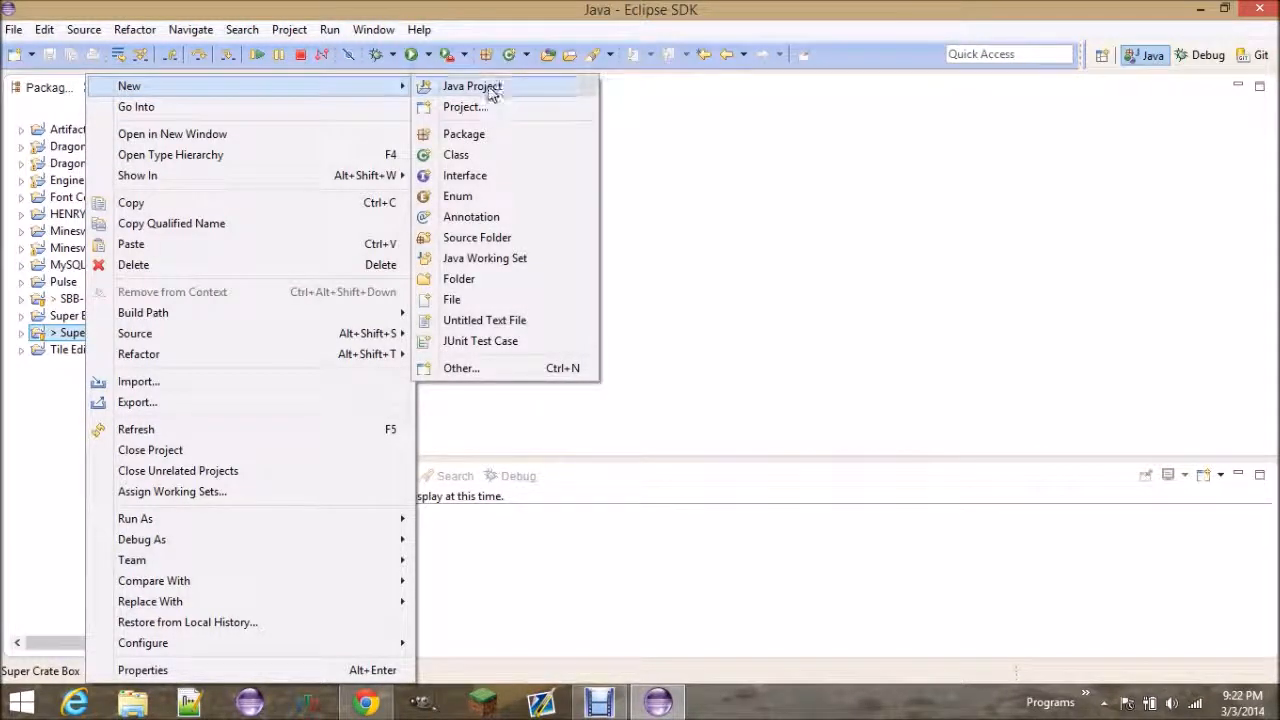
Step: Create a new Java project named 'Java Tutorial Series'
left_click(472, 86)
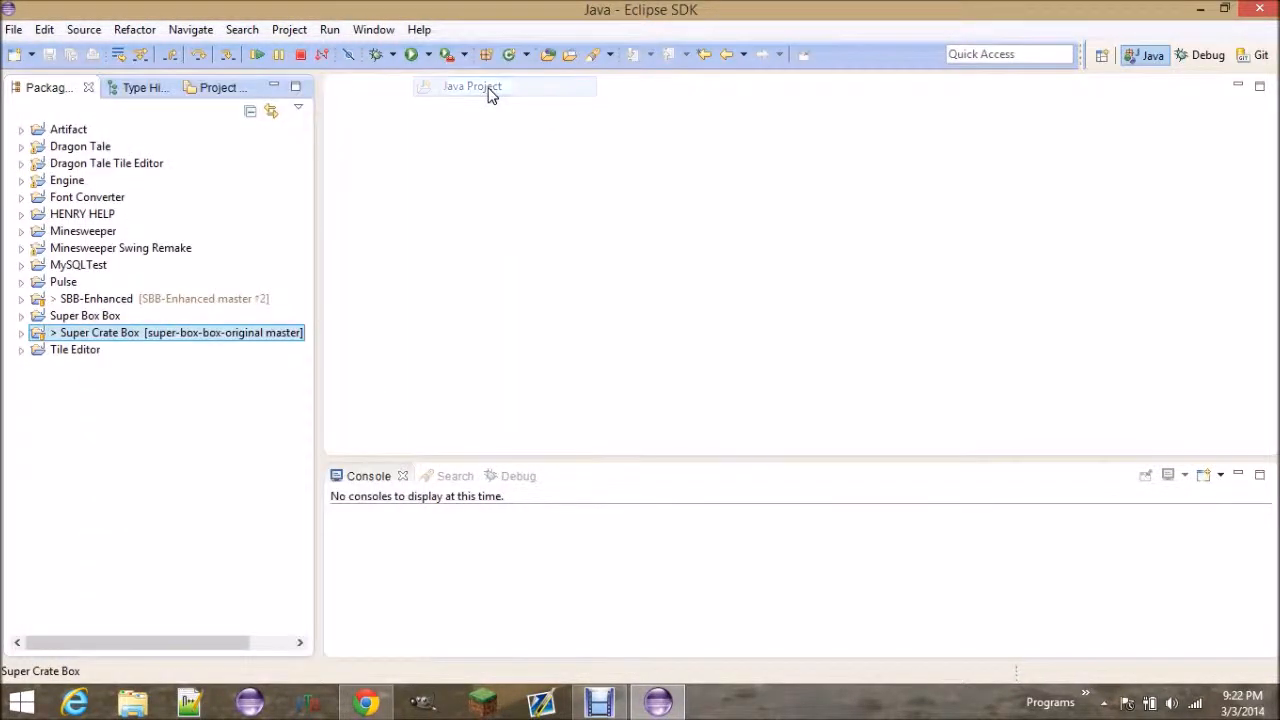
left_click(472, 86)
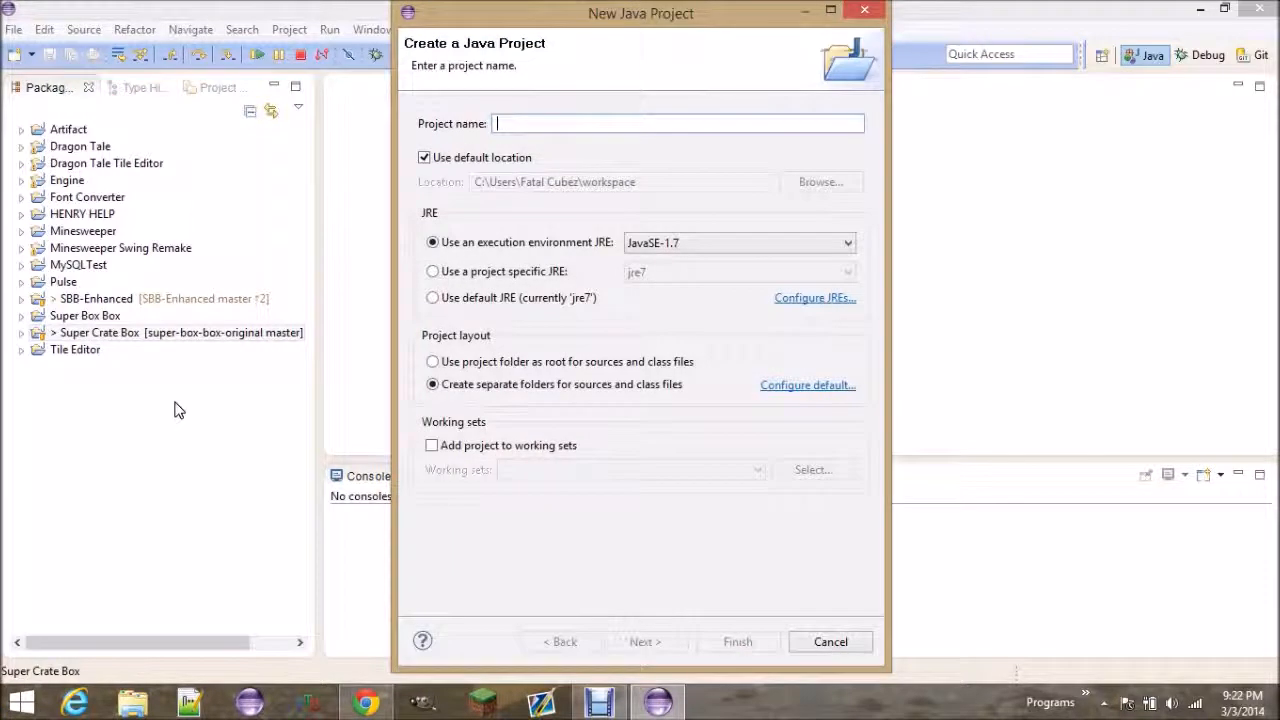
mouse_move(640, 344)
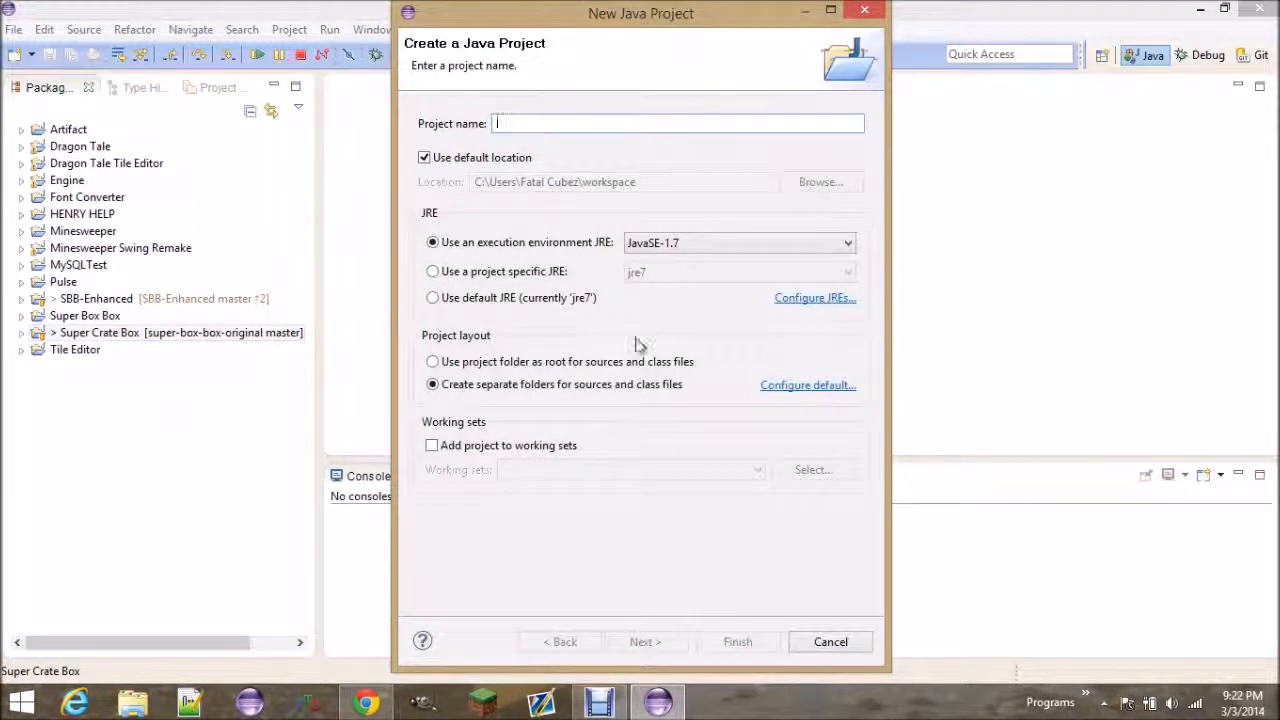
mouse_move(648, 360)
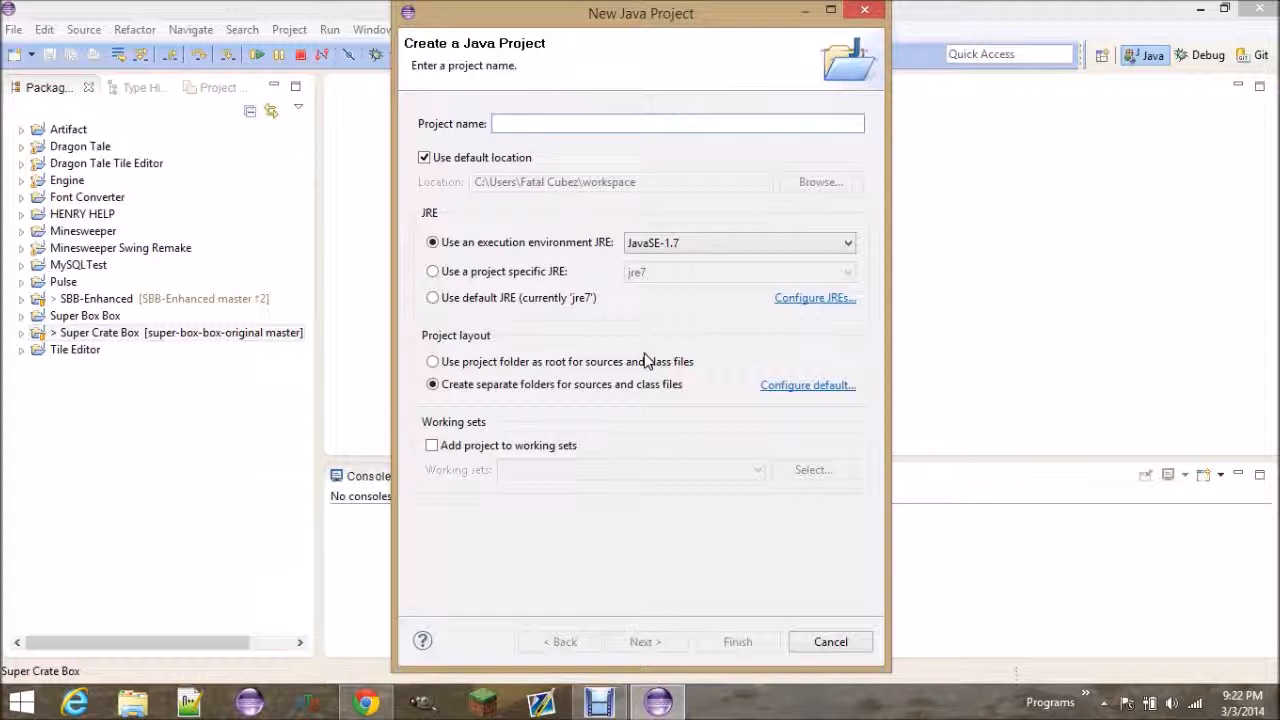
left_click(678, 124)
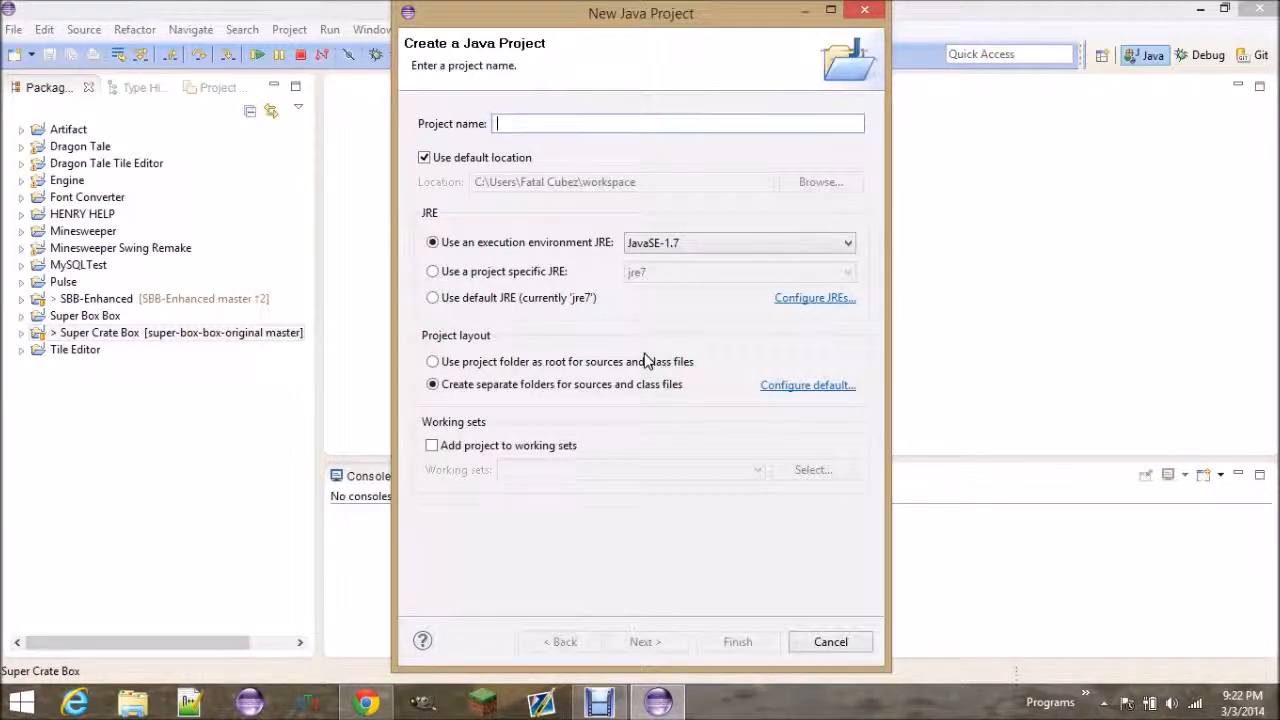
type("Java Tutorial Series")
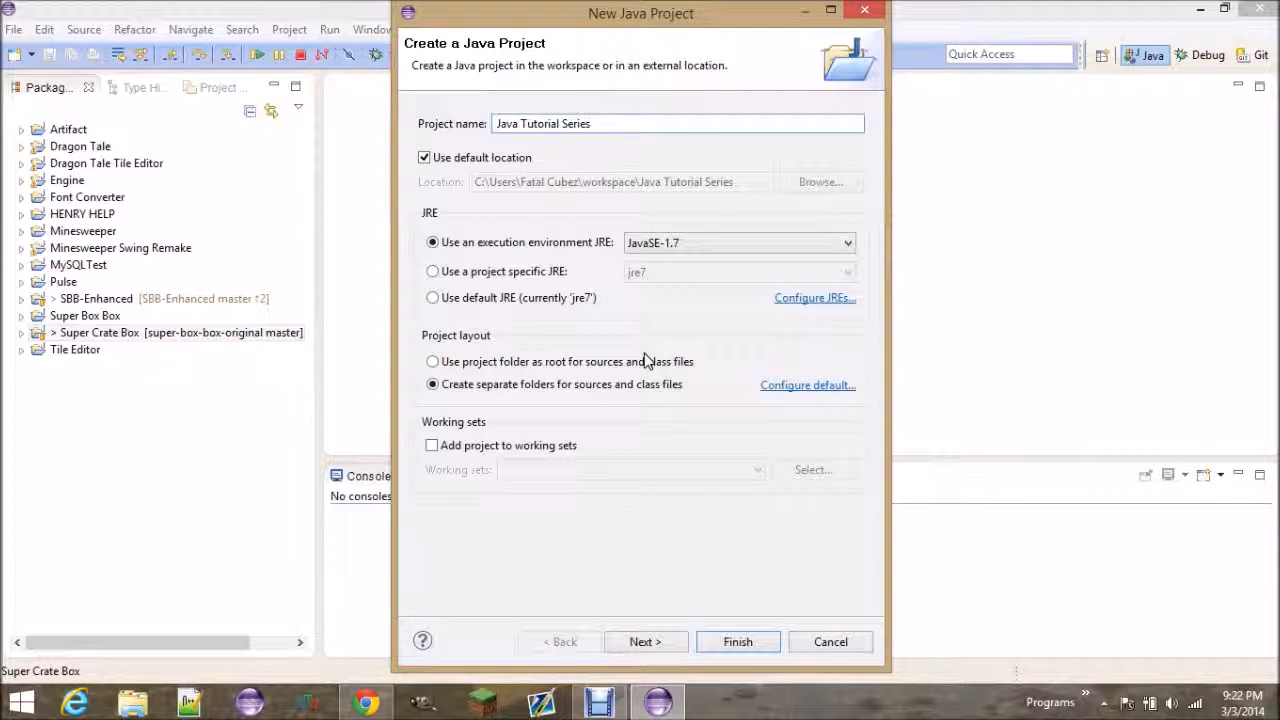
left_click(736, 640)
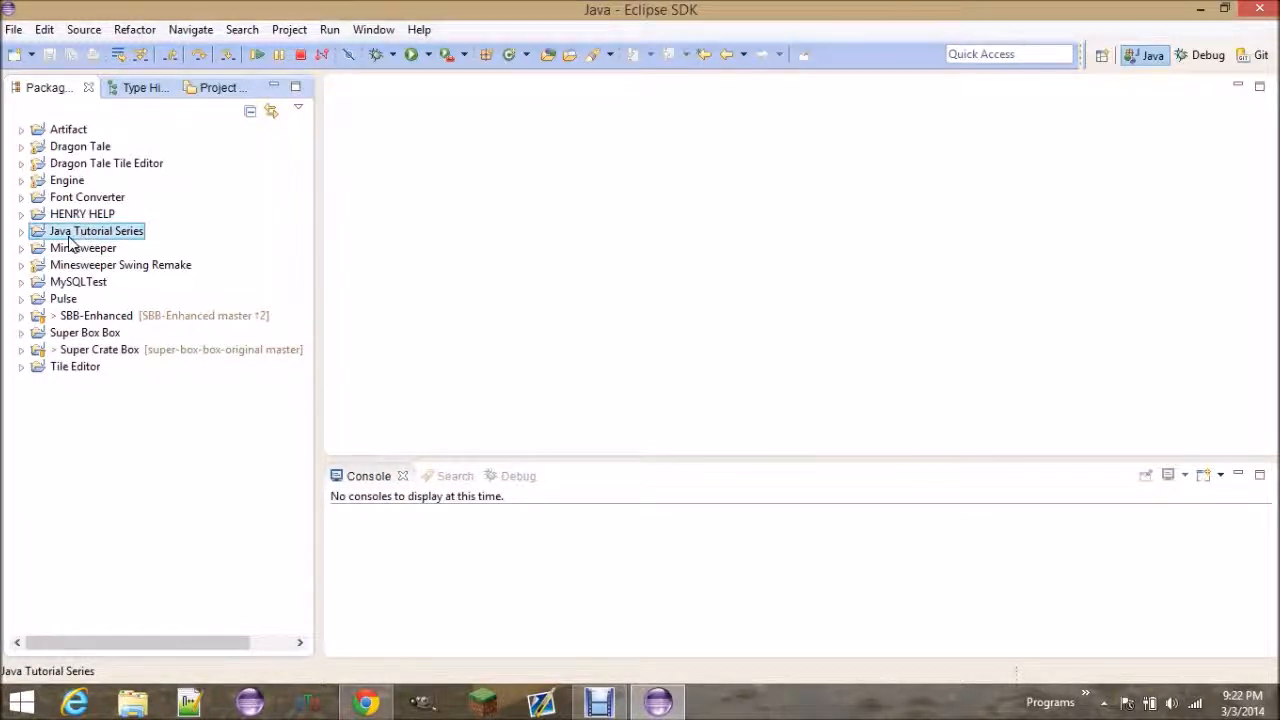
Step: Expand the Java Tutorial Series project and select its src folder
left_click(22, 232)
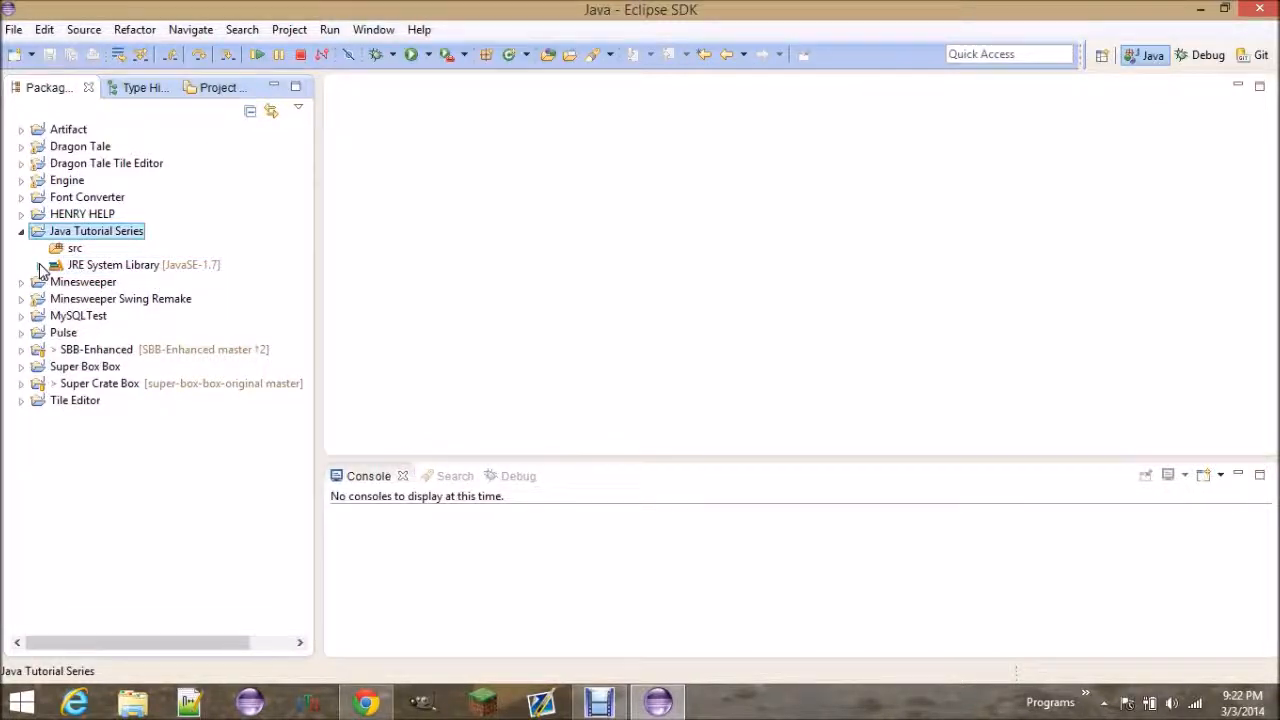
left_click(44, 264)
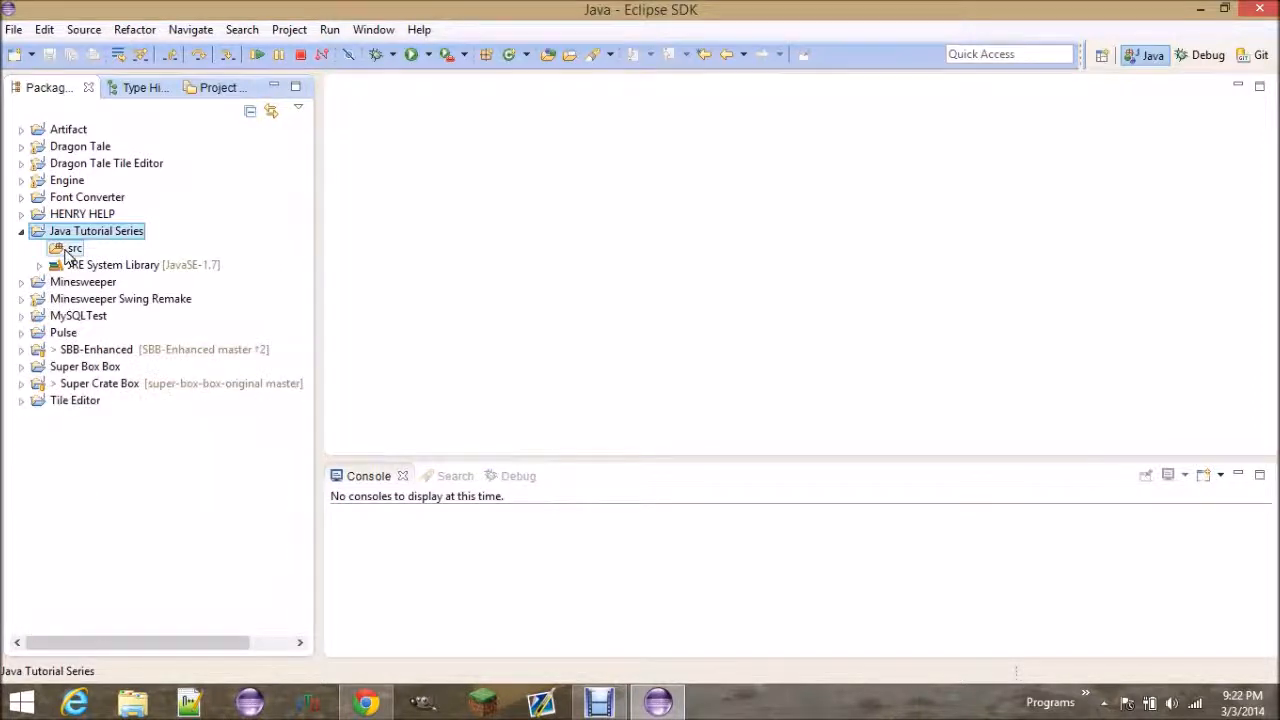
left_click(74, 248)
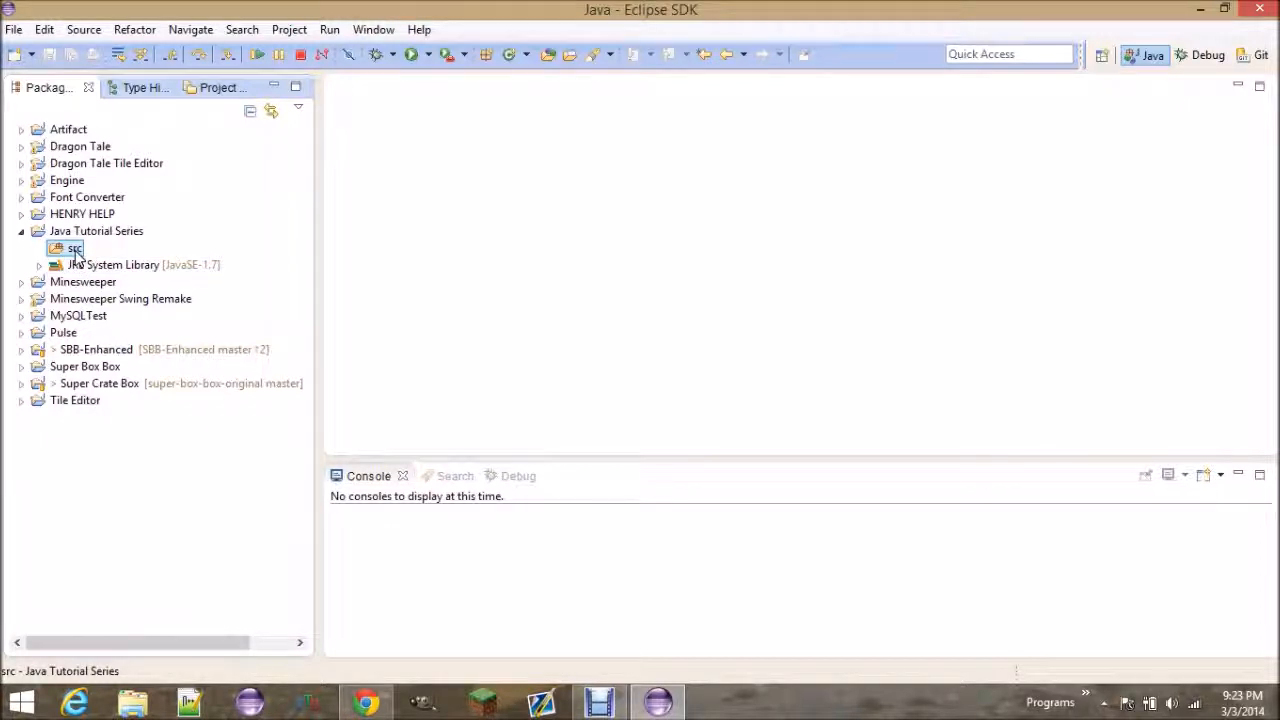
Step: Create a new class named Tutorial1 in the src folder's default package
right_click(72, 248)
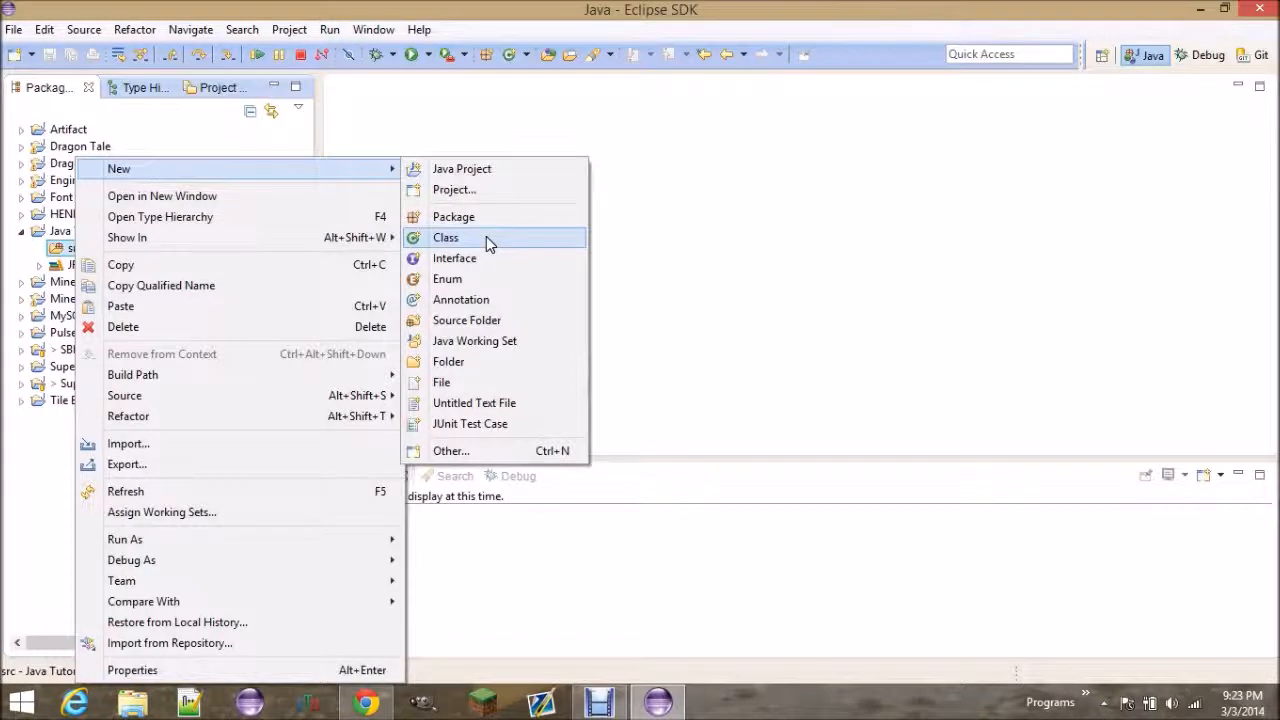
left_click(446, 236)
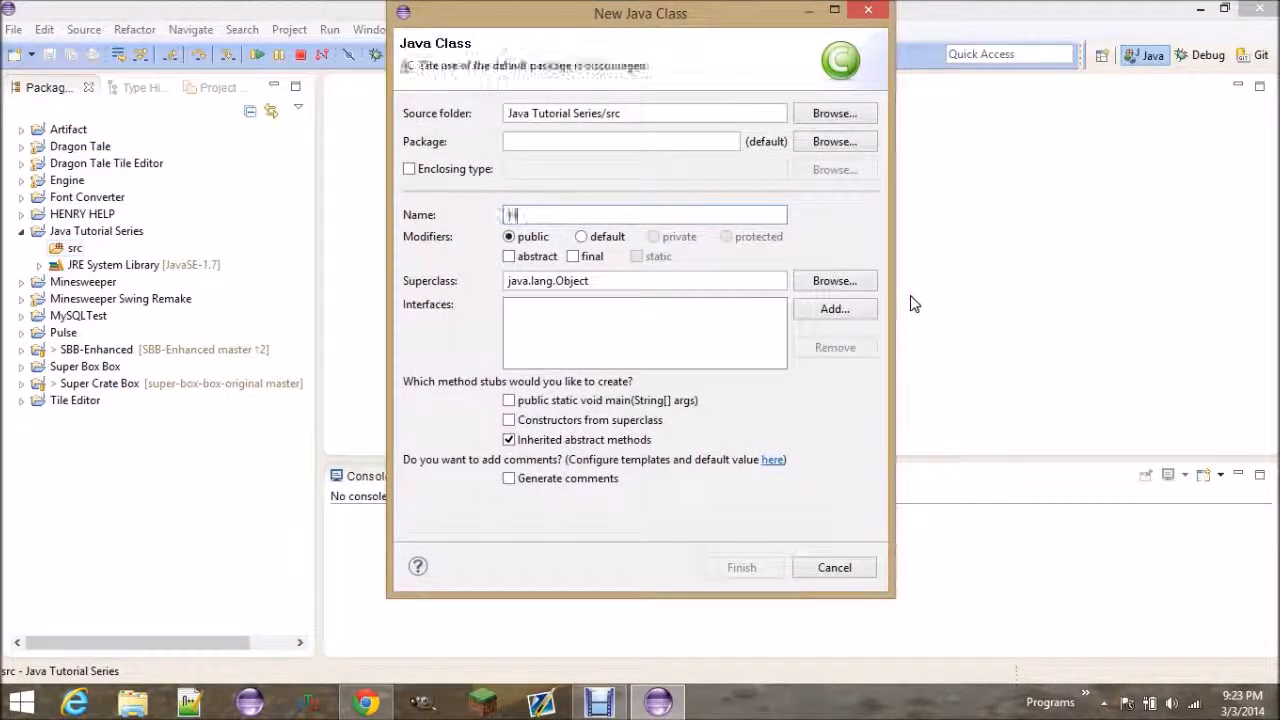
type("Tutorial1")
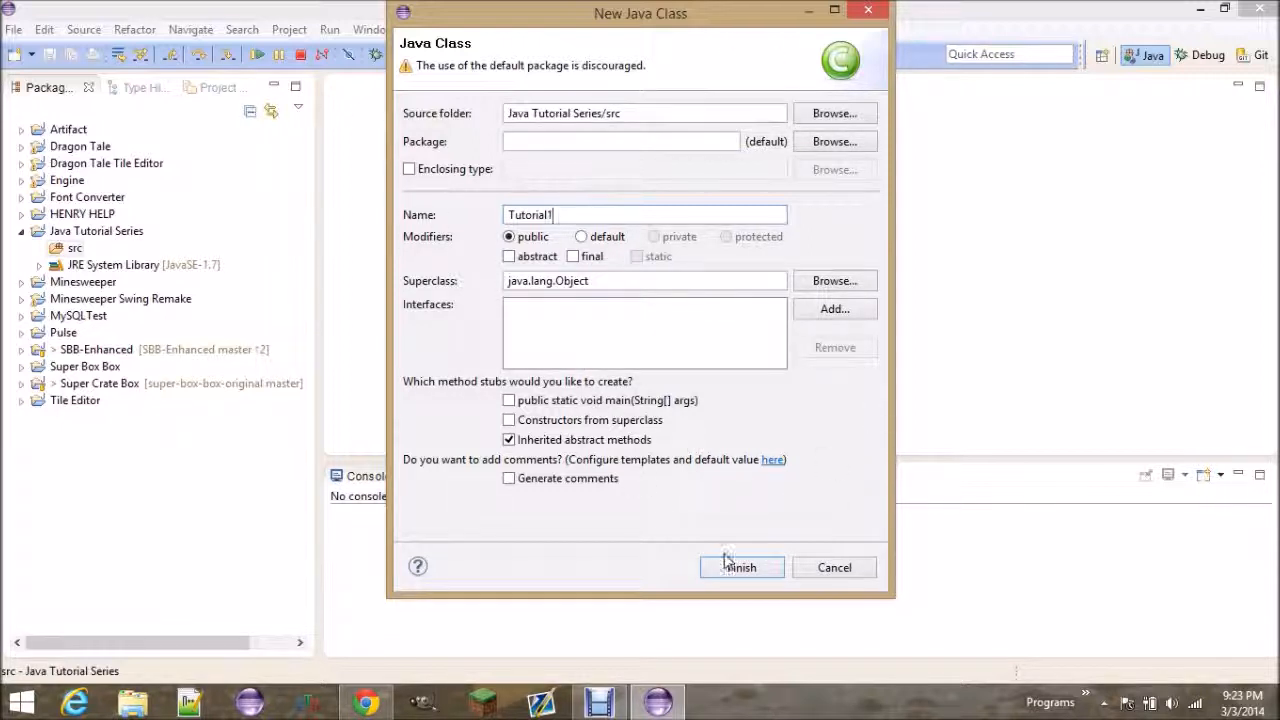
left_click(740, 568)
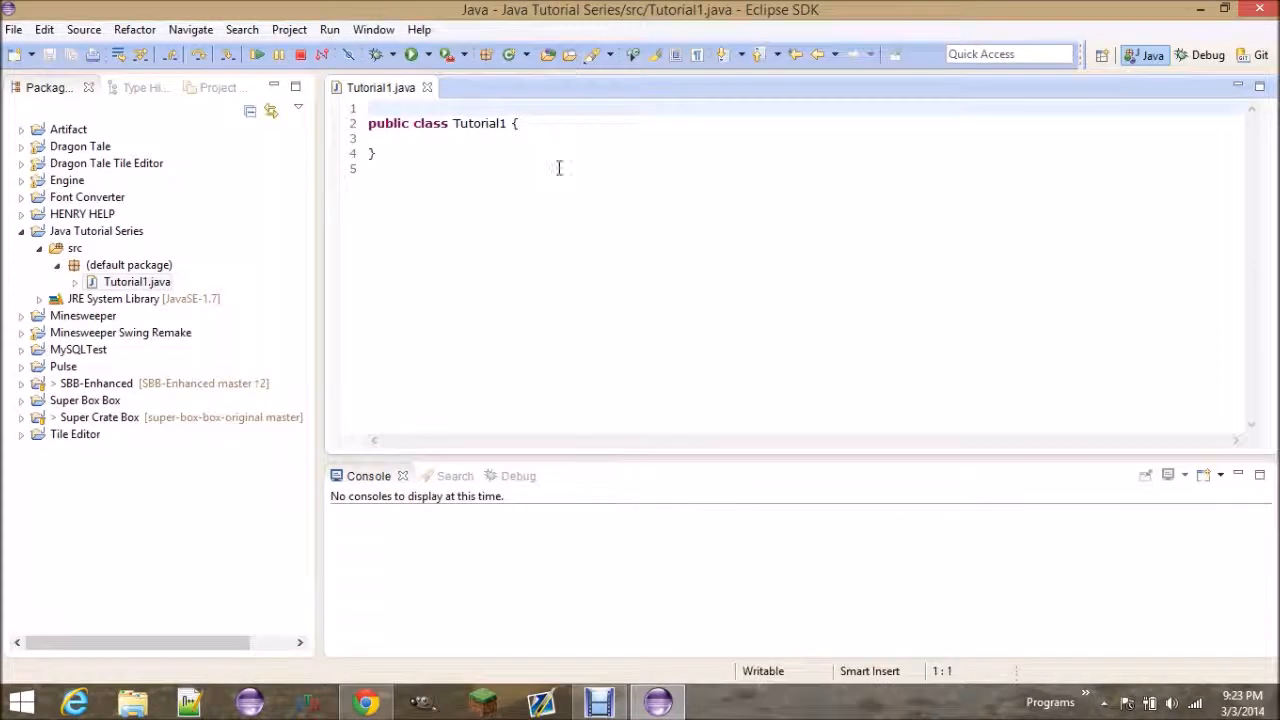
Step: Remove the blank line above the Tutorial1 class and add empty lines inside its body
left_click(400, 168)
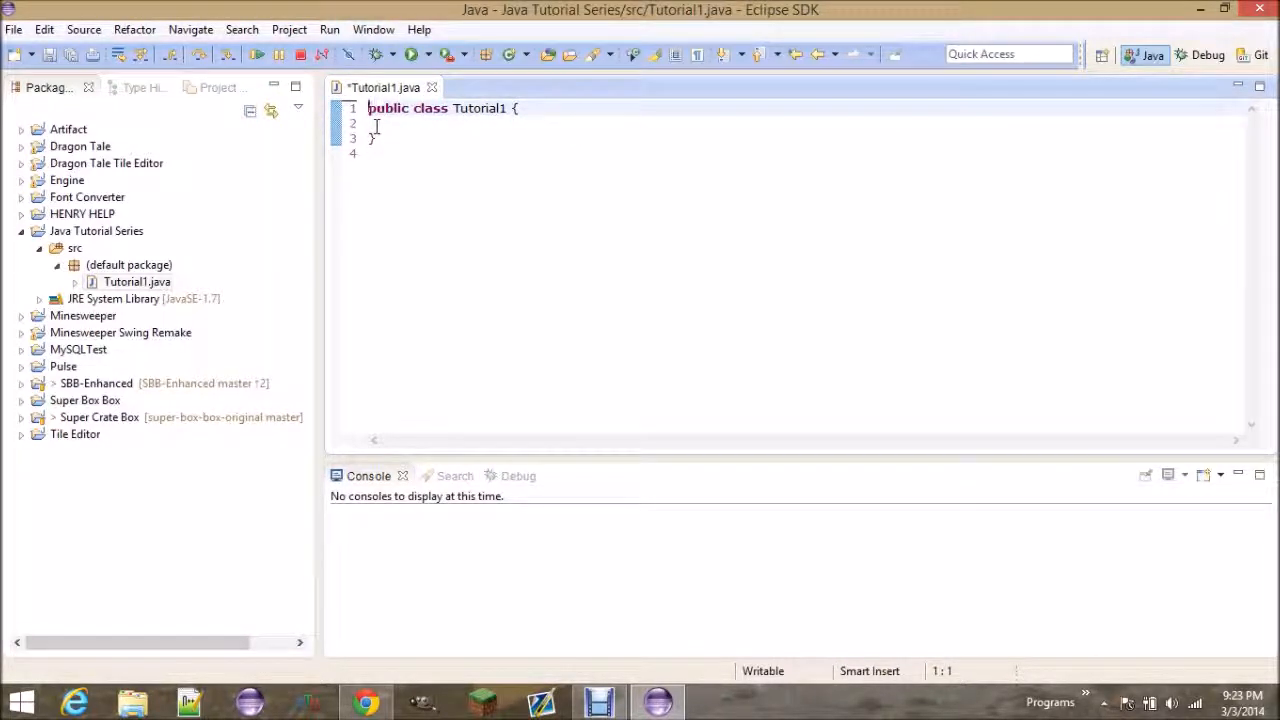
double_click(478, 108)
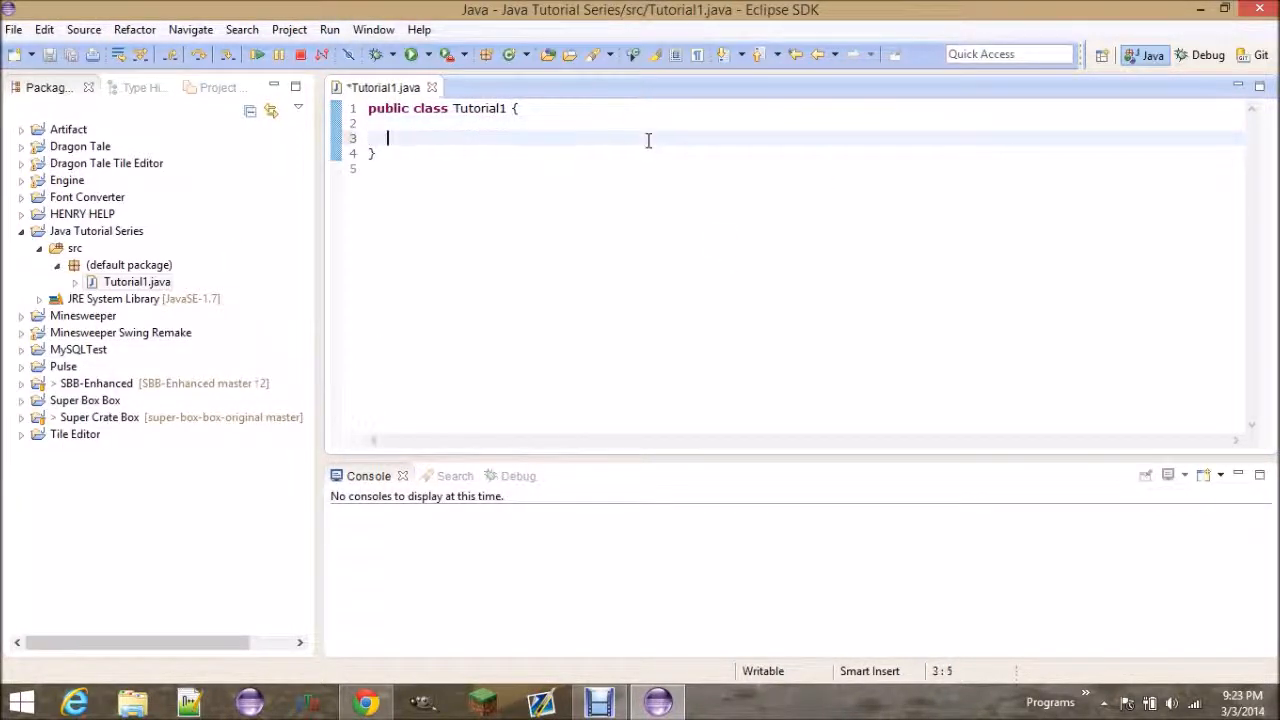
key("enter")
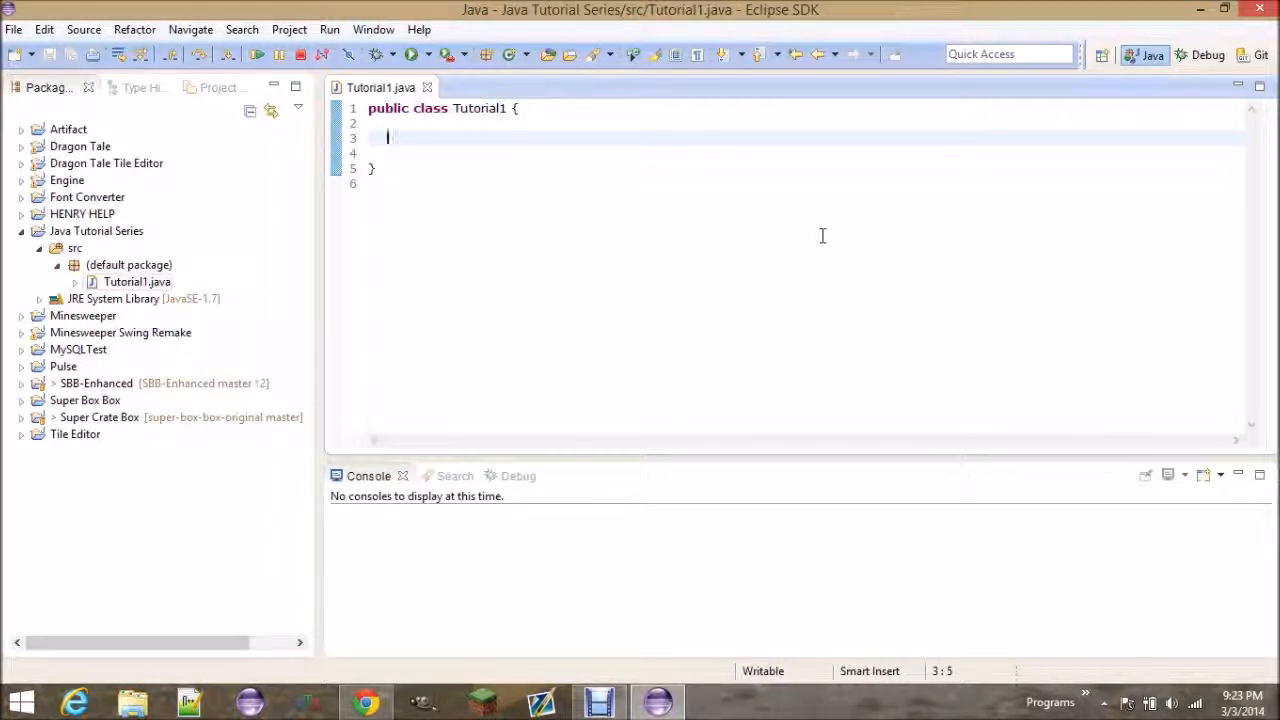
Step: Write 'public static void main(String[] args){' in Tutorial1 and place the caret in its body
type("public")
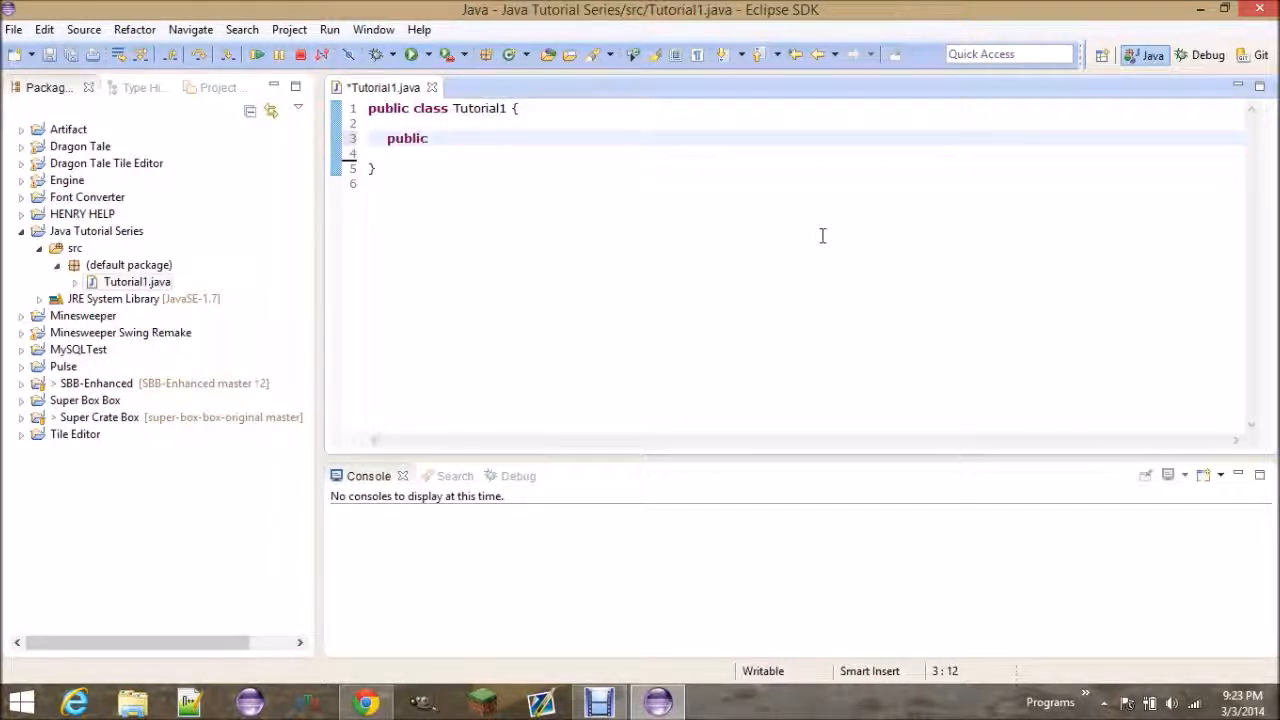
type("static void m")
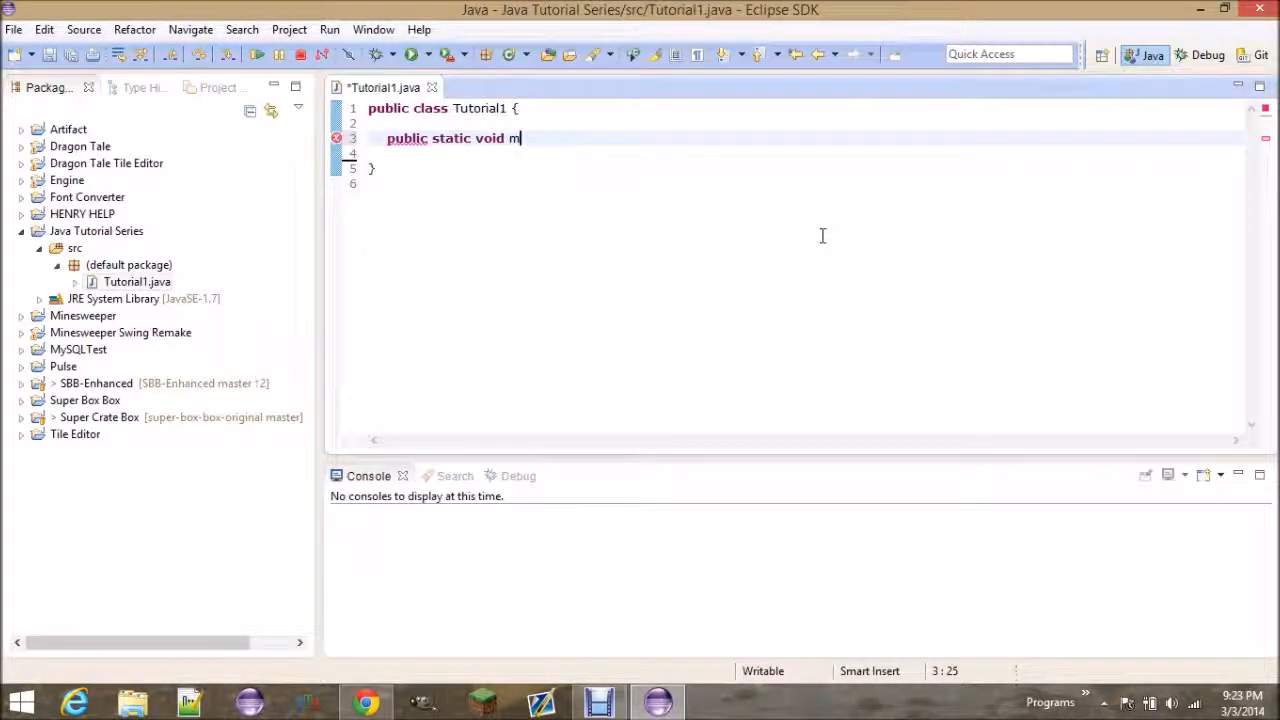
type("ain(String[])")
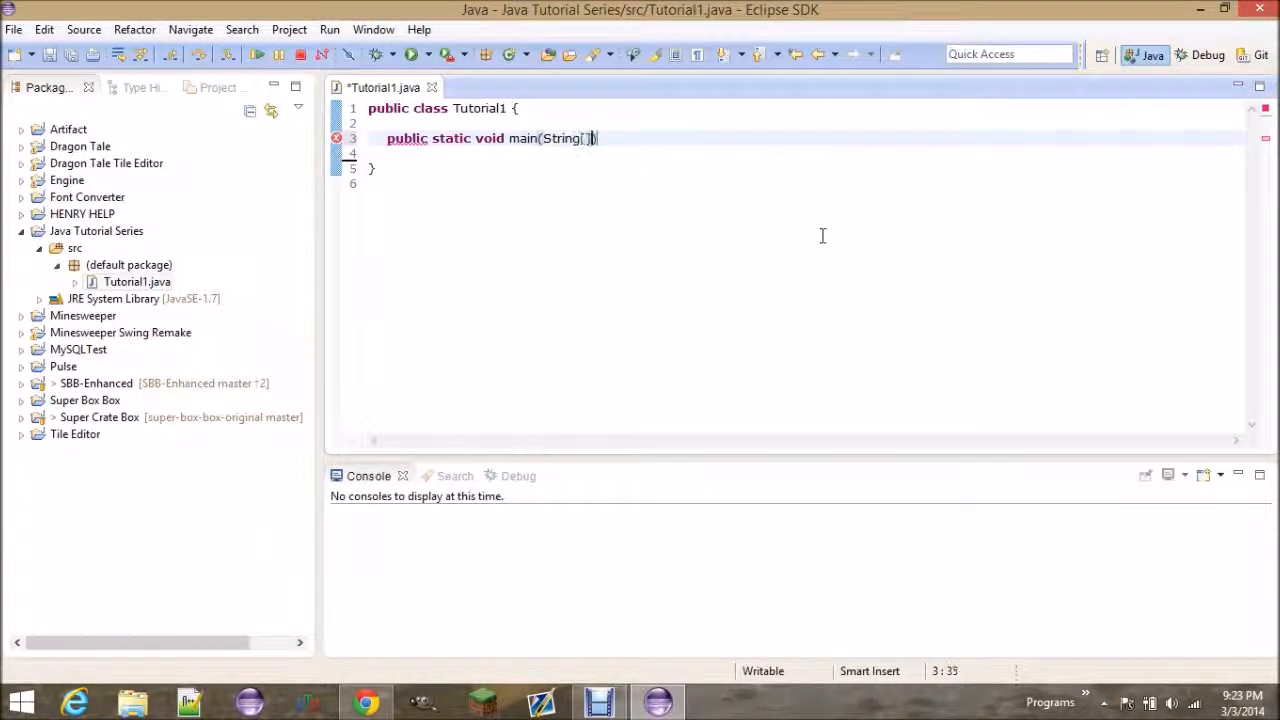
type("args){")
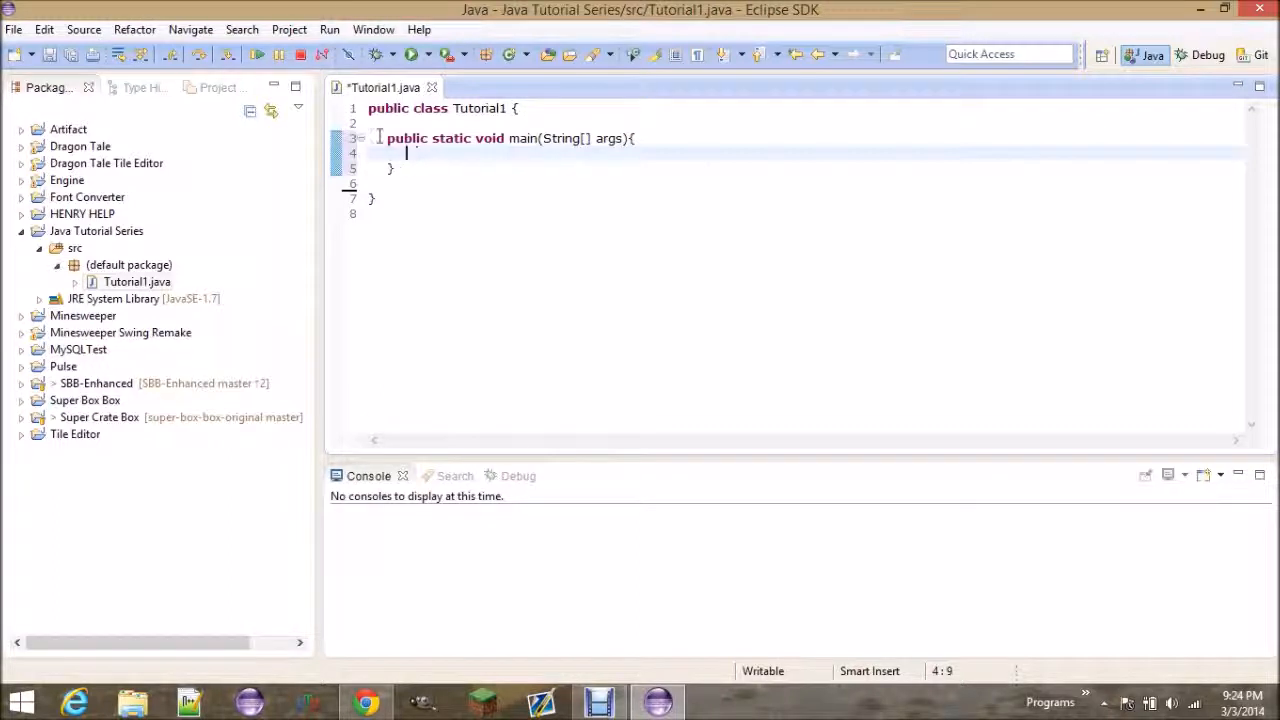
triple_click(500, 138)
type("S")
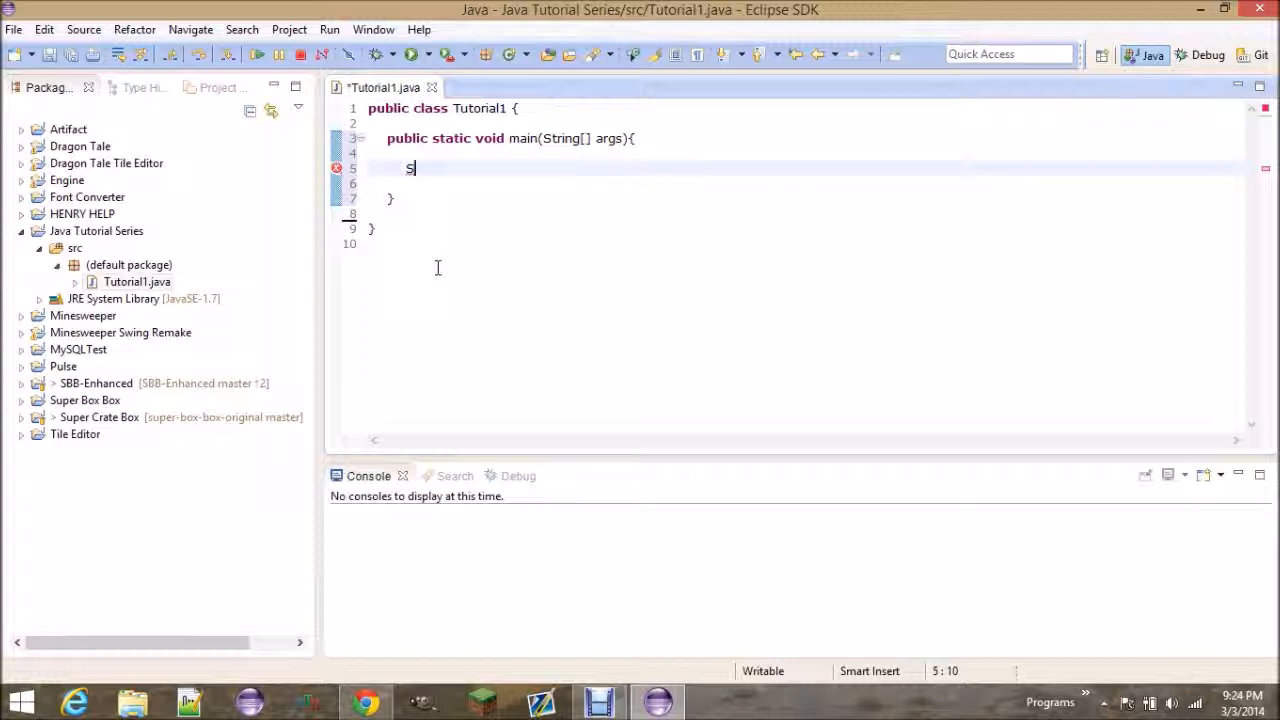
Step: Write System.out.println("") in main, typing and removing practice text between the quotes
type("ystem.")
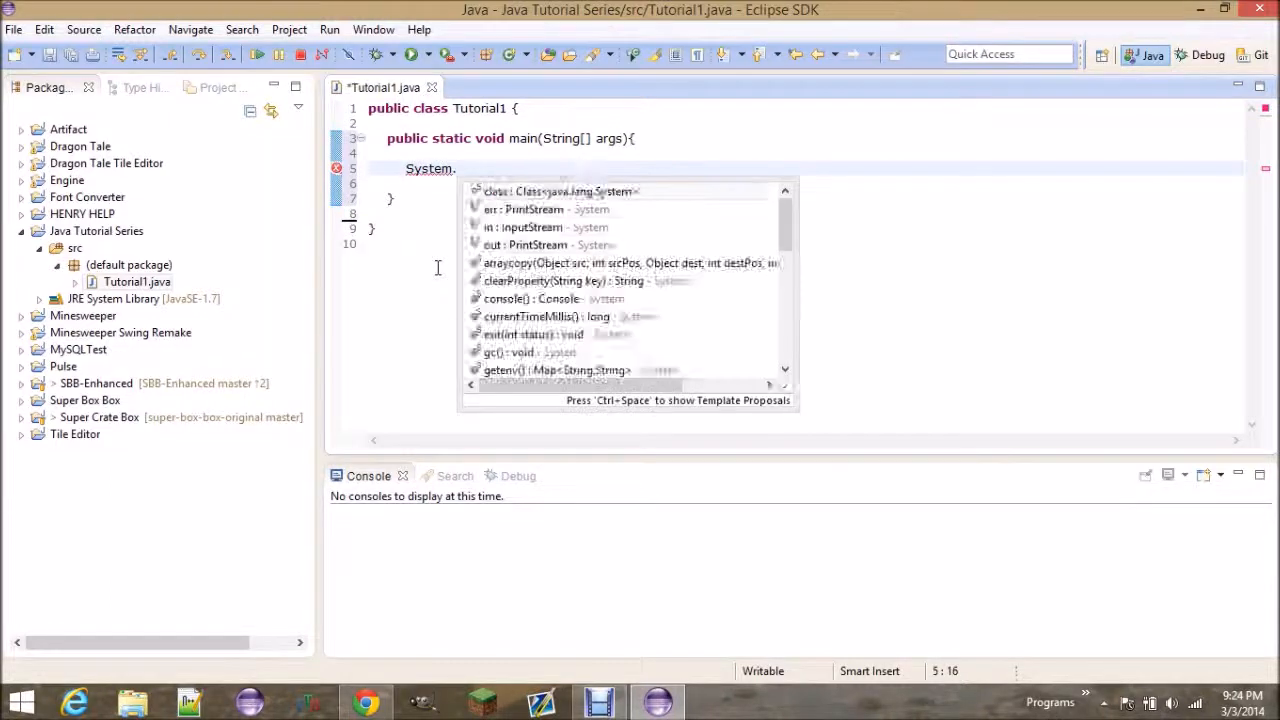
type("out.println")
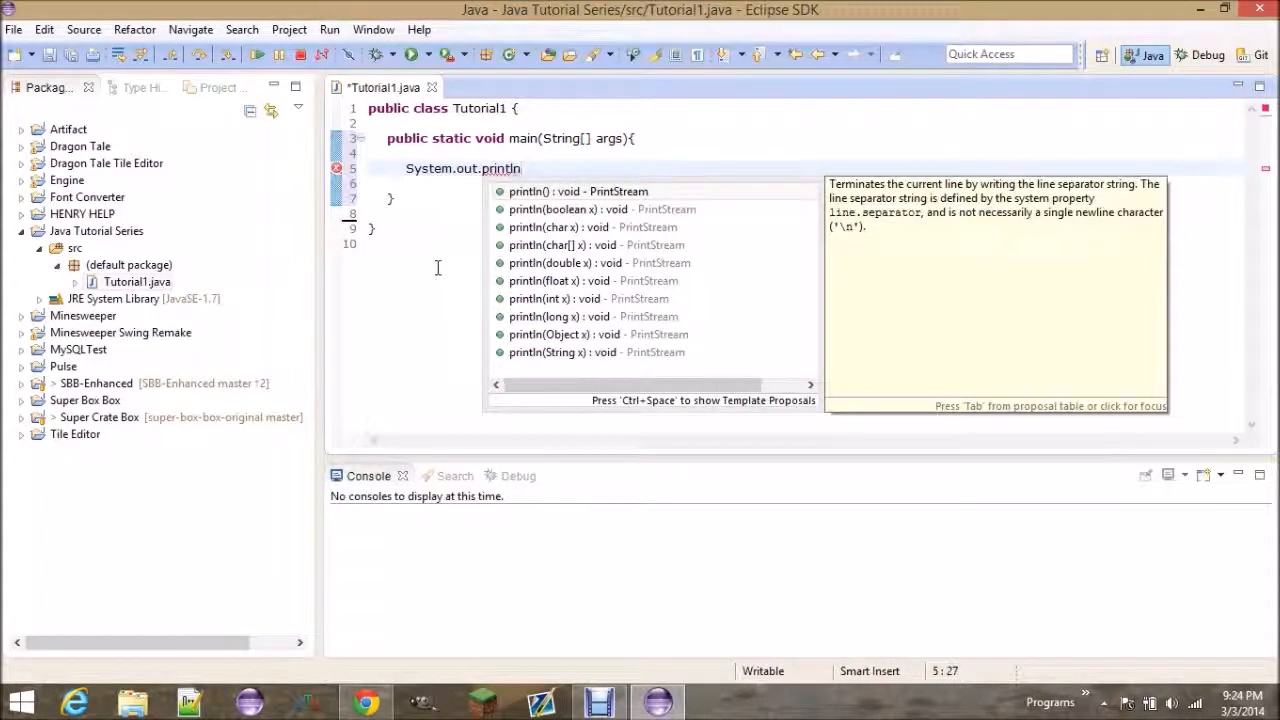
type("()")
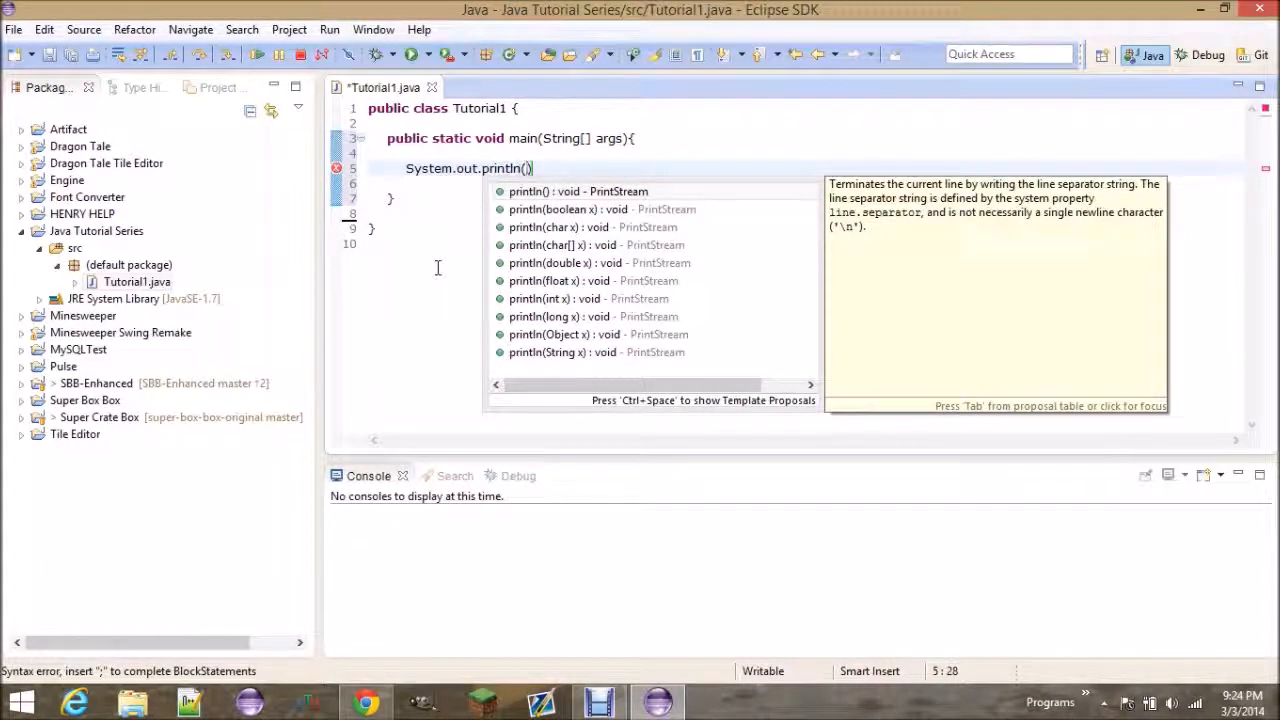
type("\"")
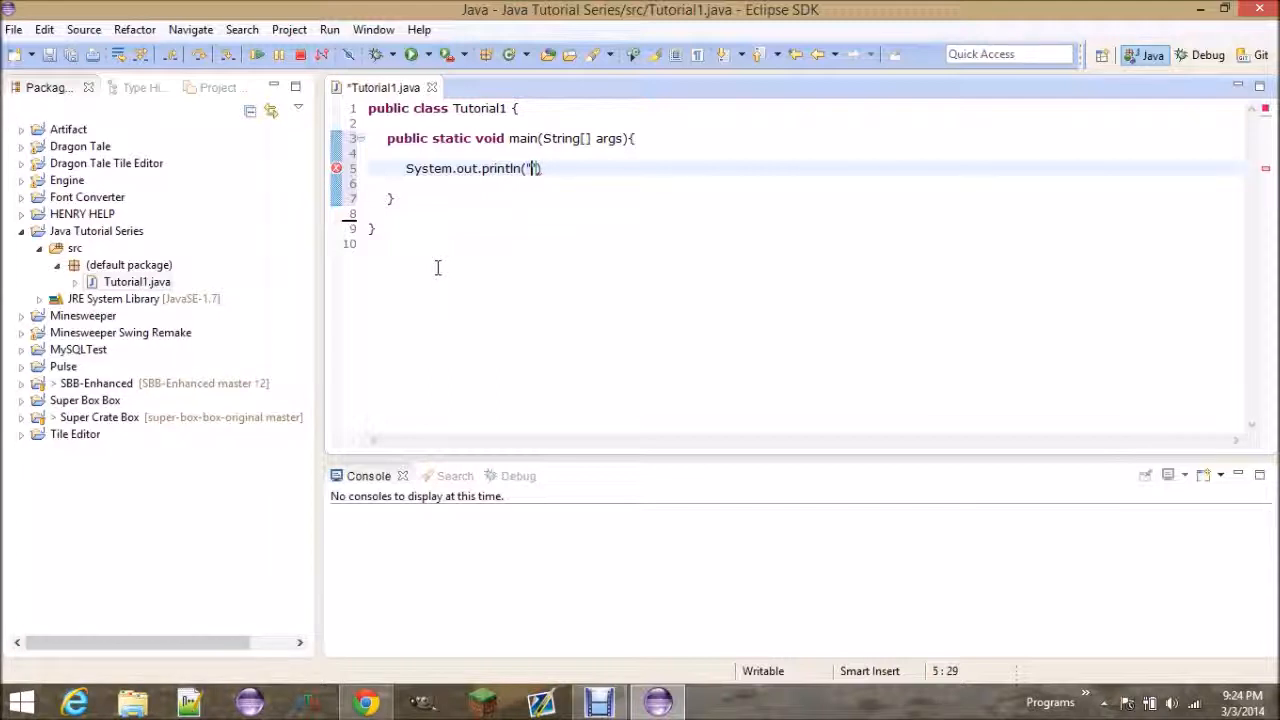
type("asfasdfasdfafsafas")
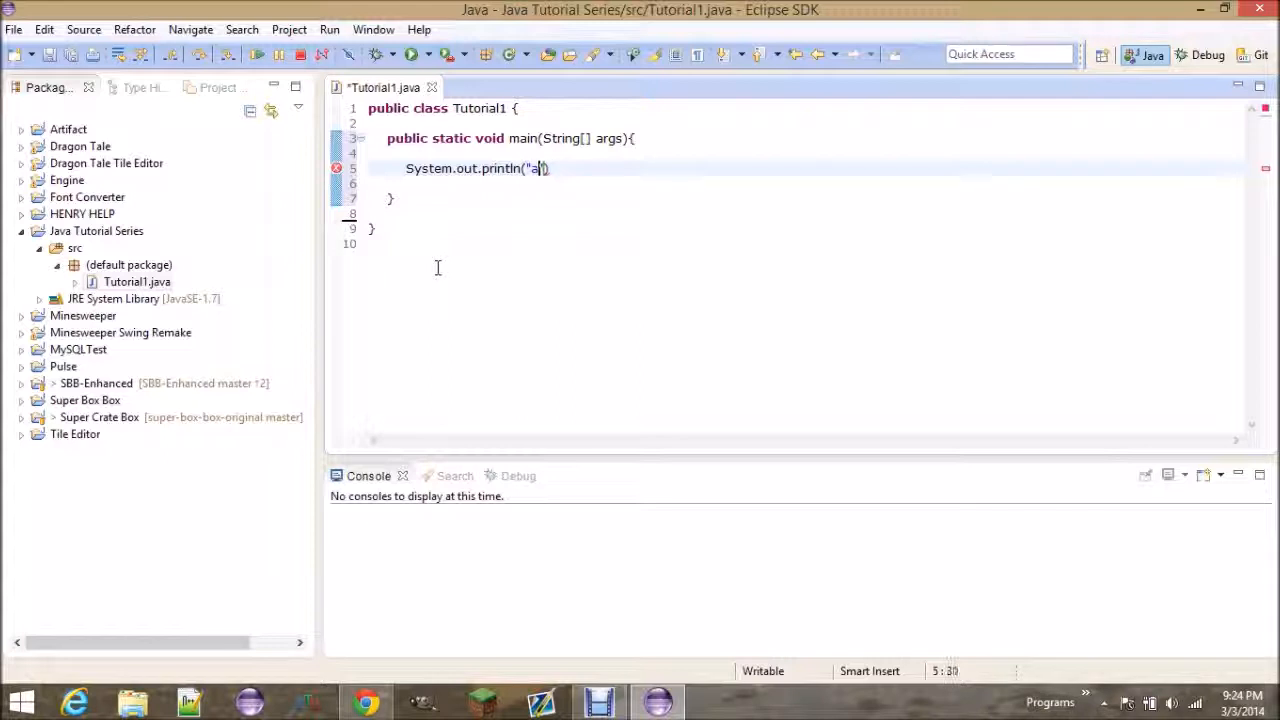
key("Backspace")
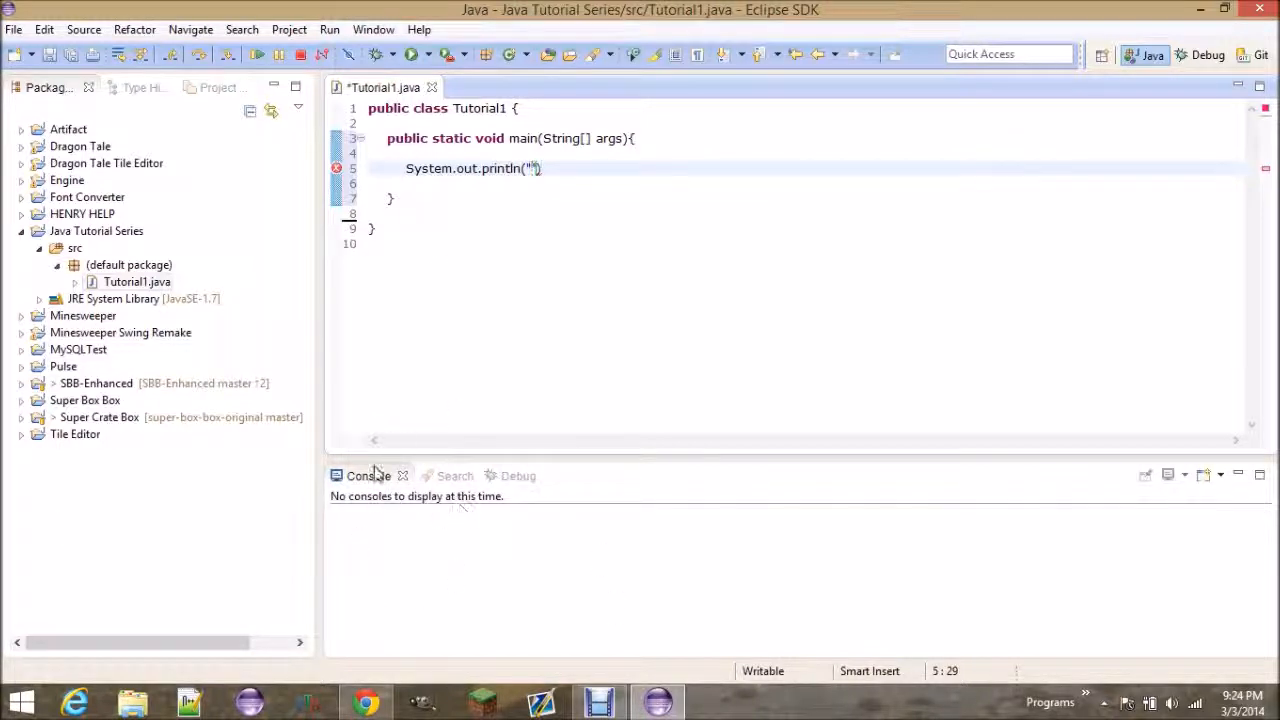
mouse_move(468, 476)
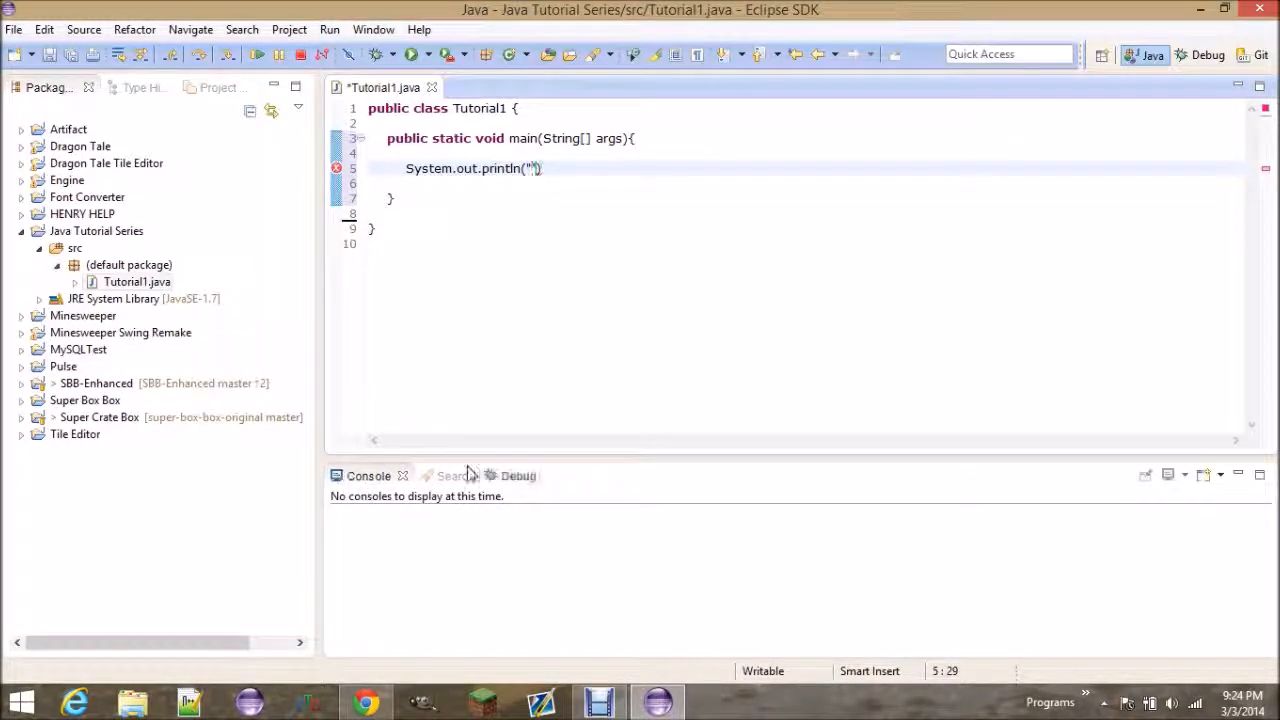
mouse_move(452, 536)
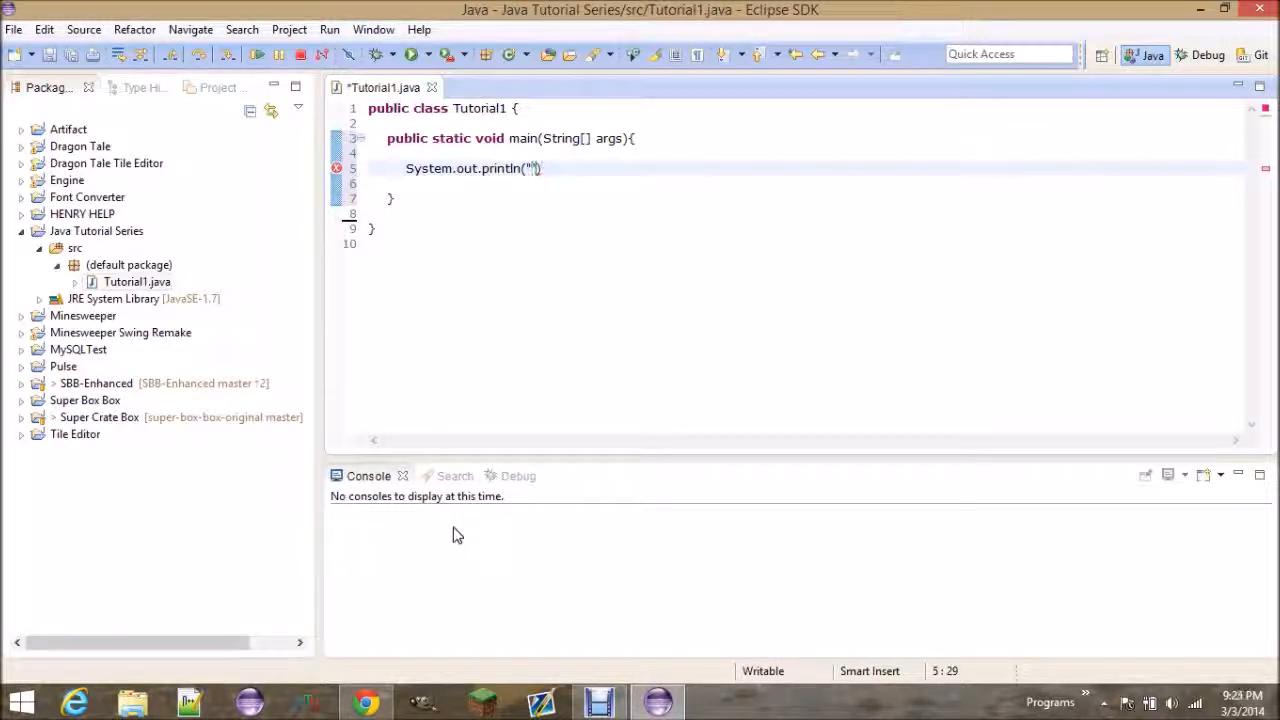
mouse_move(592, 588)
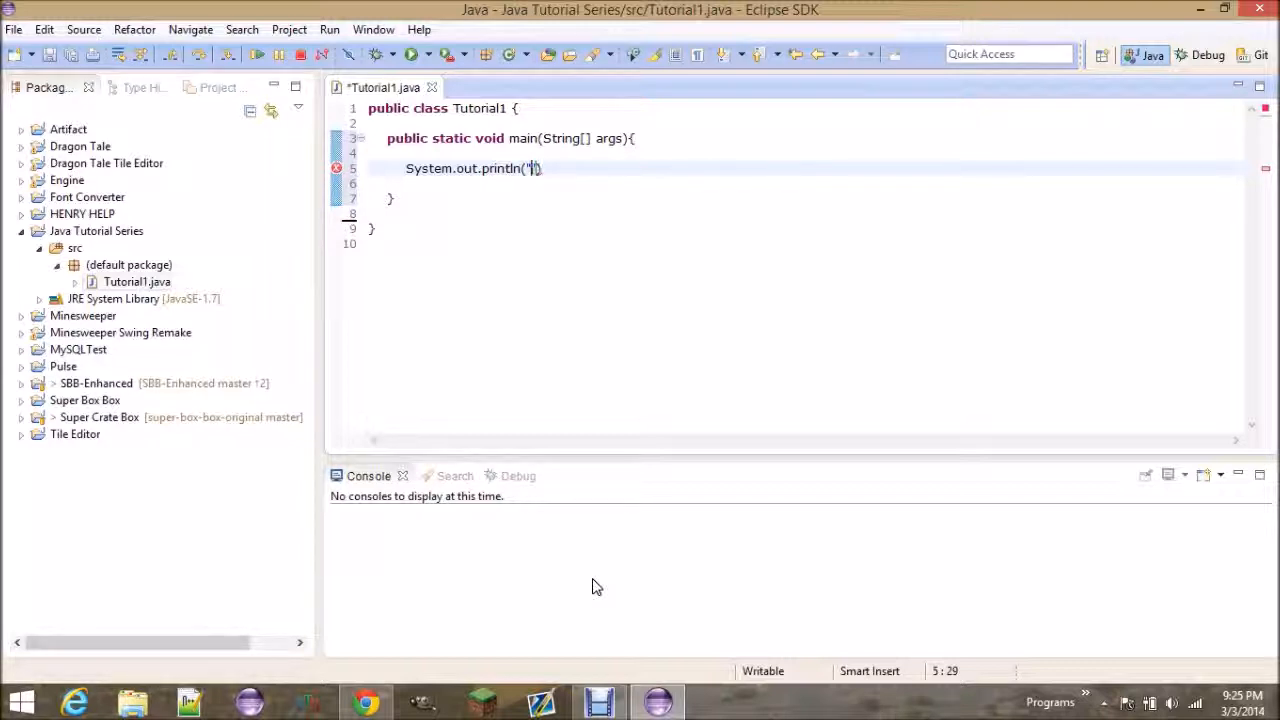
Step: Make the println print "Hello youtube!" and finish the statement
type("Hello youtube")
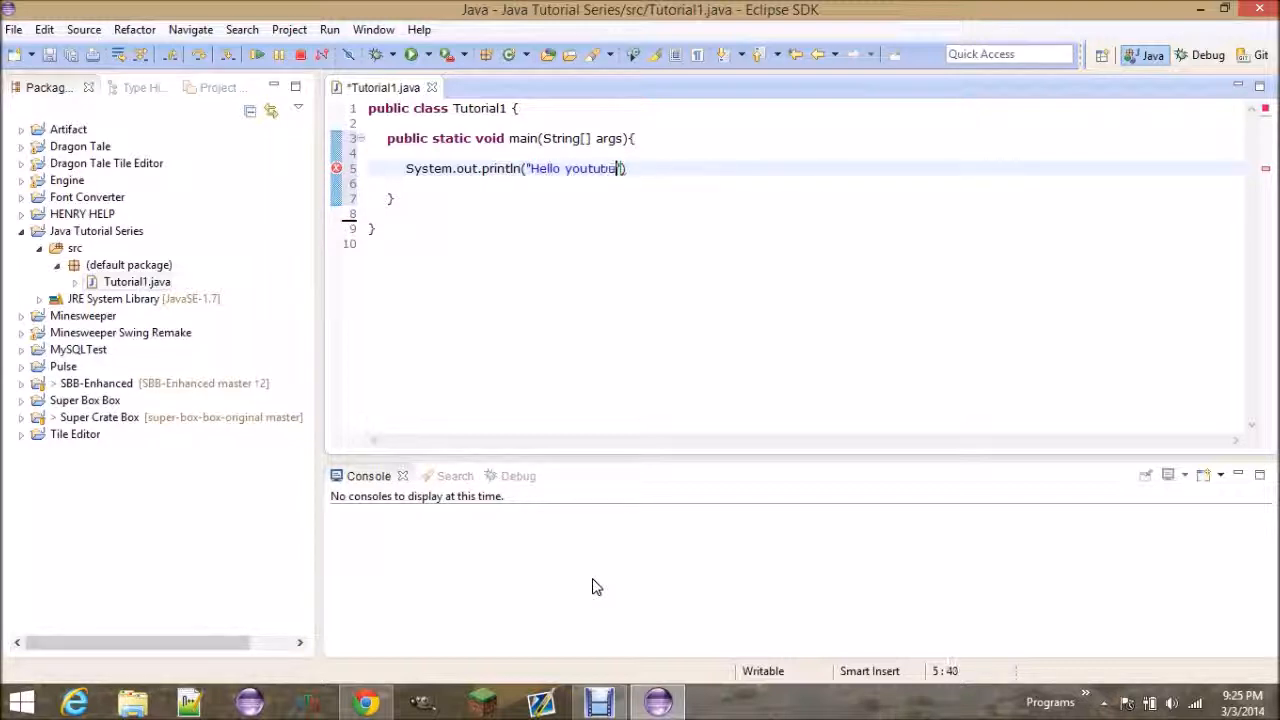
type("!\"")
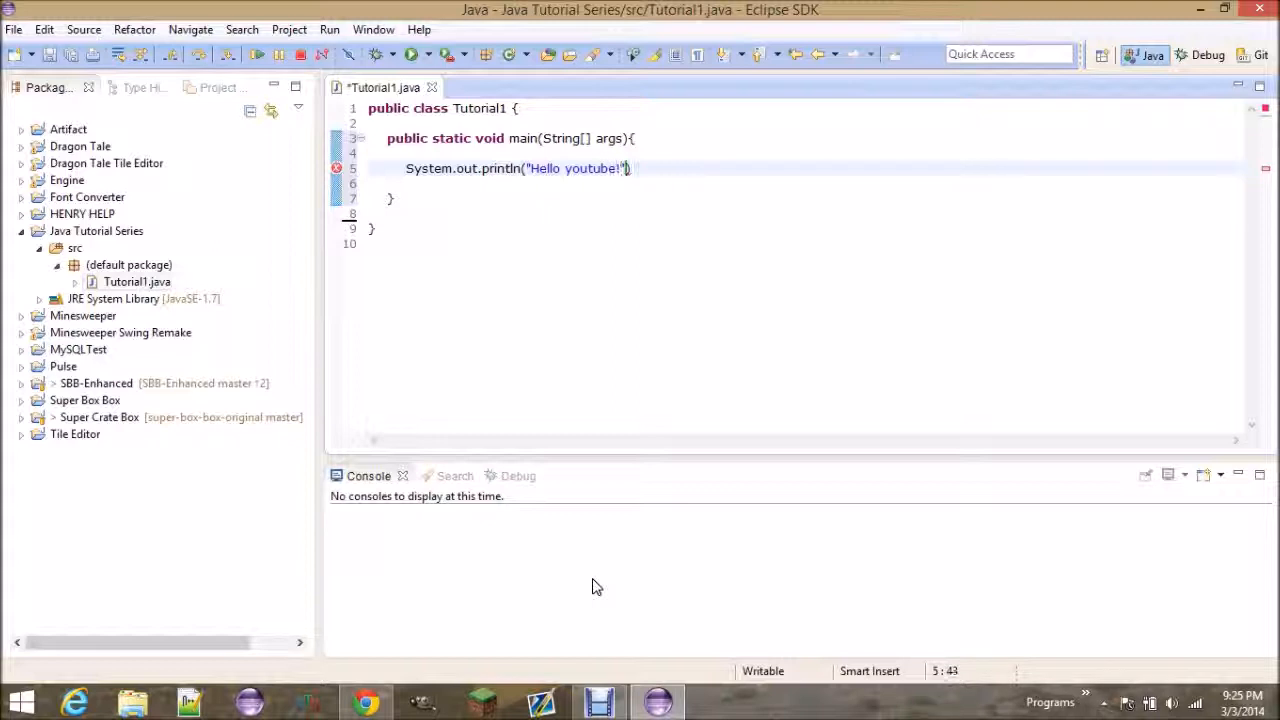
key("BackSpace")
type(";")
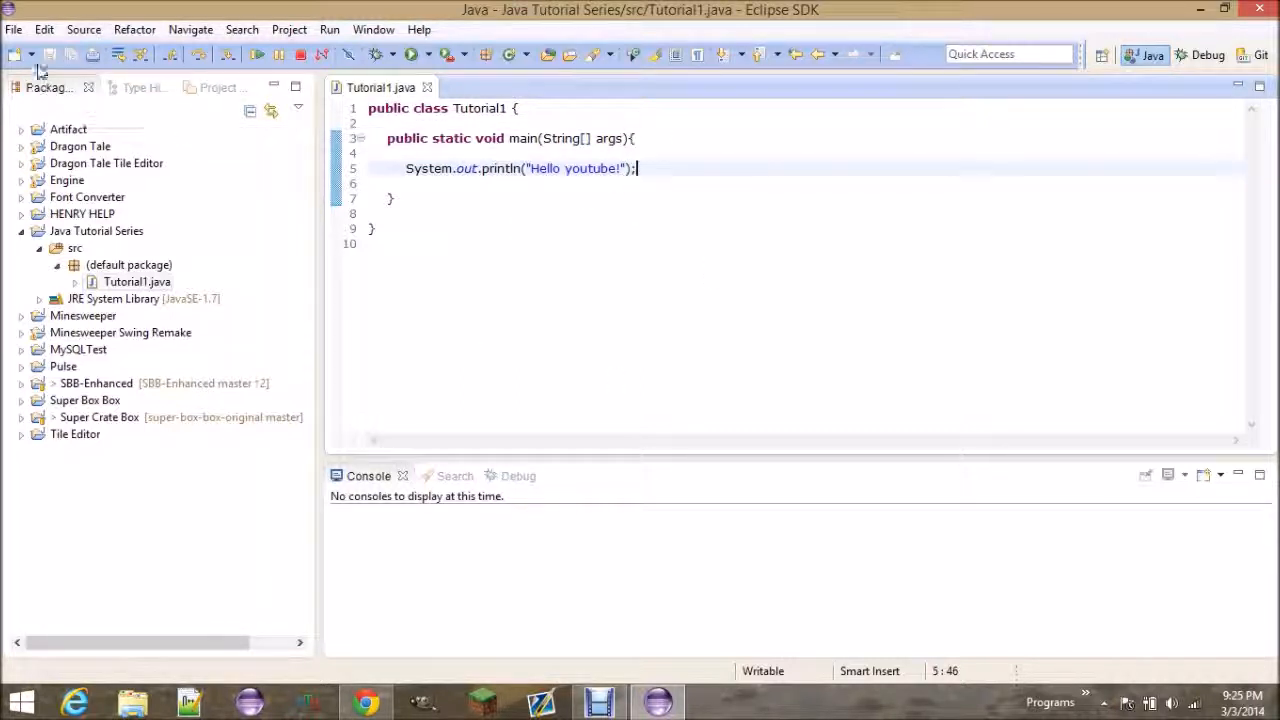
mouse_move(428, 88)
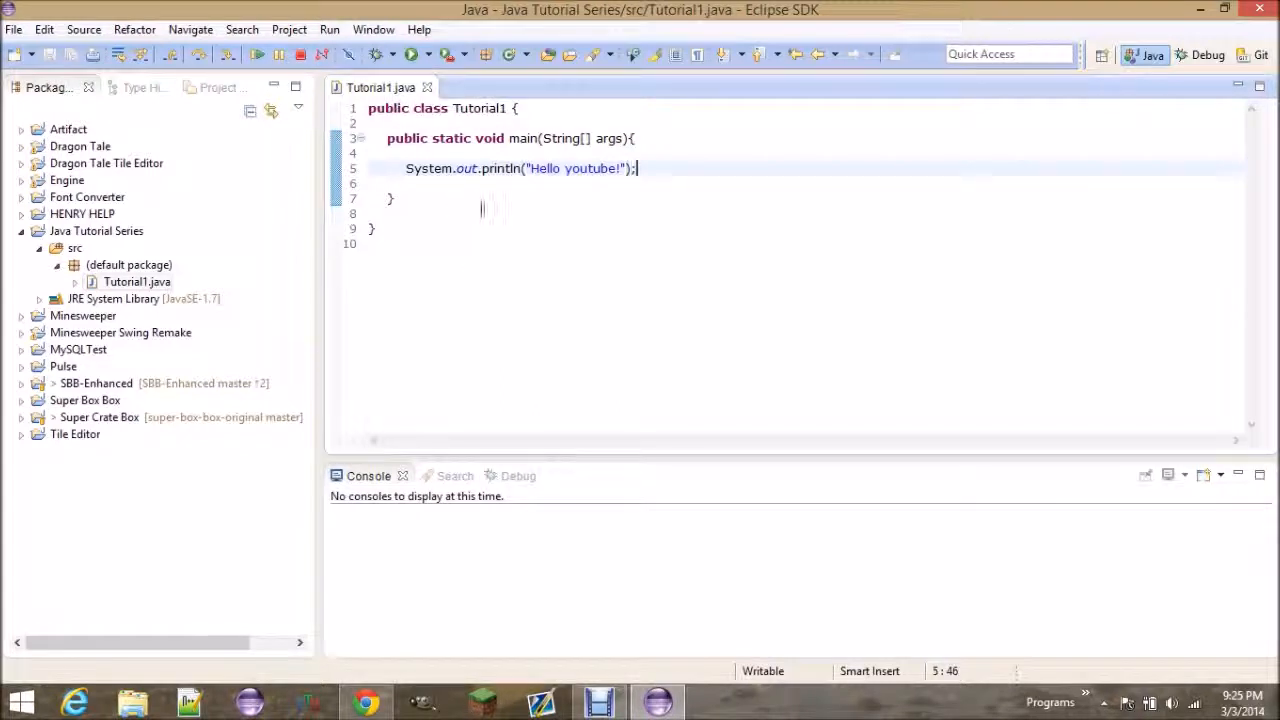
mouse_move(416, 54)
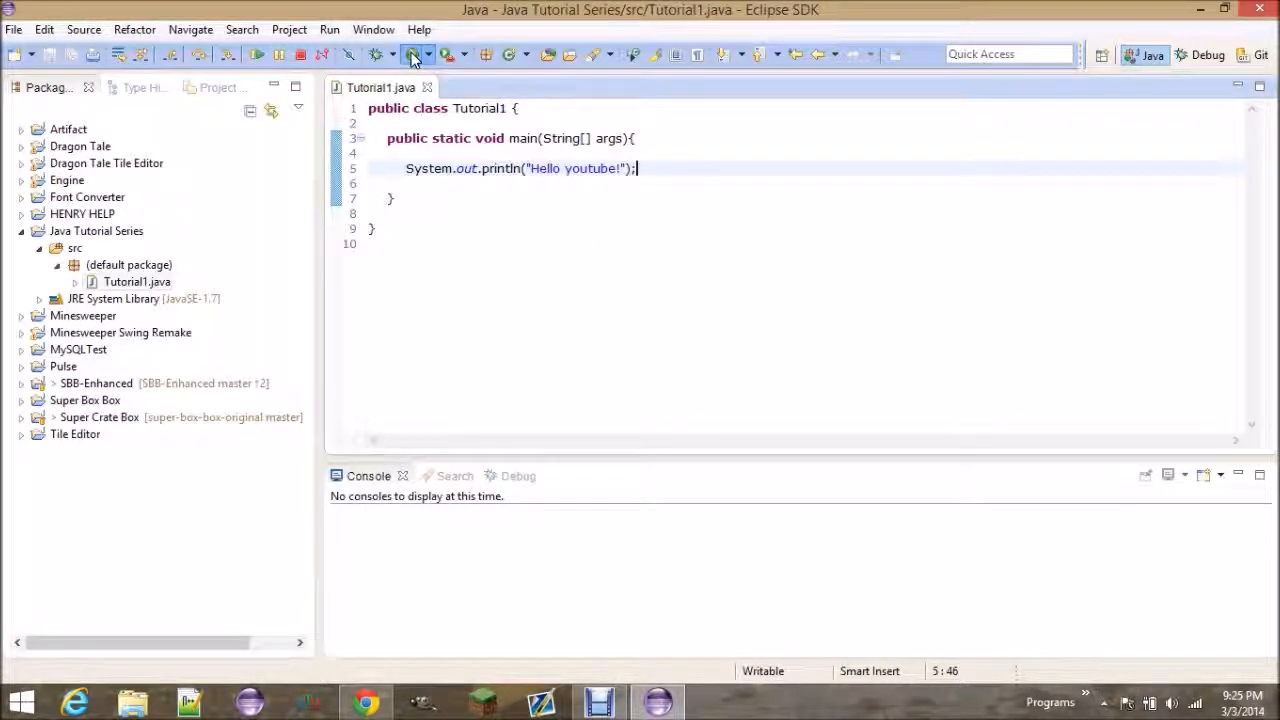
Step: Run Tutorial1 so the console shows Hello youtube!, then return to the editor
left_click(408, 54)
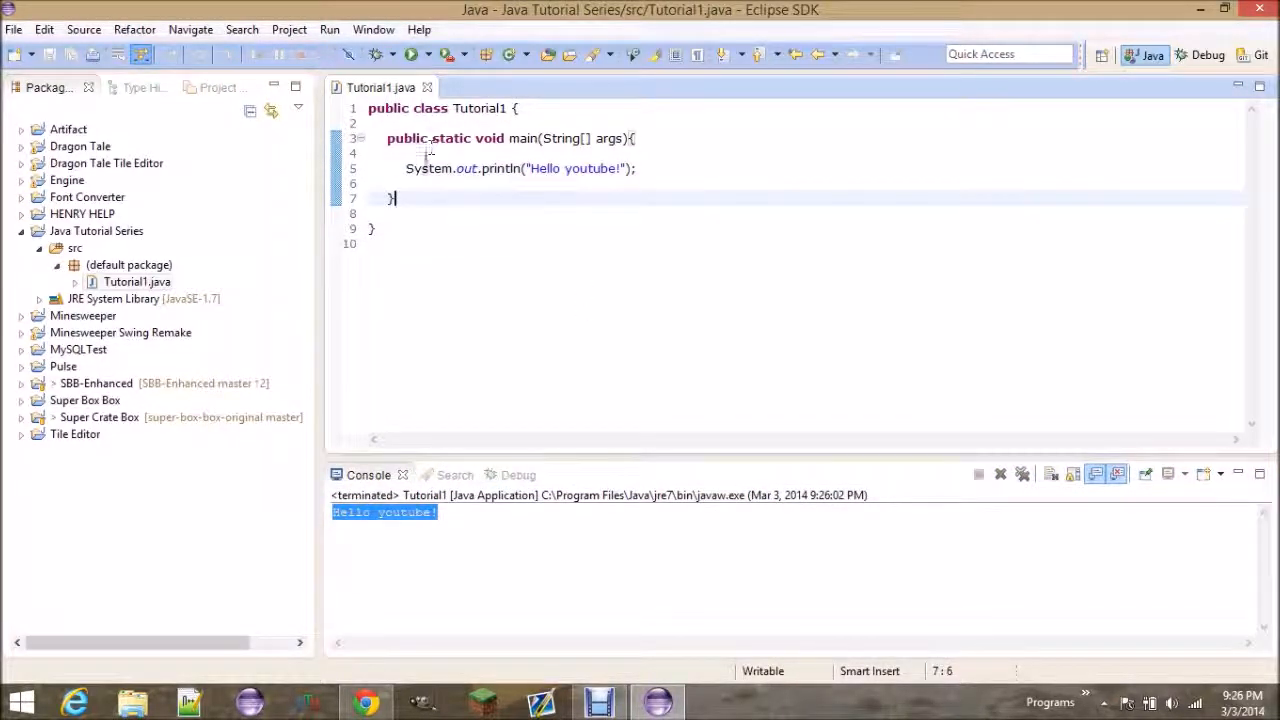
left_click(638, 168)
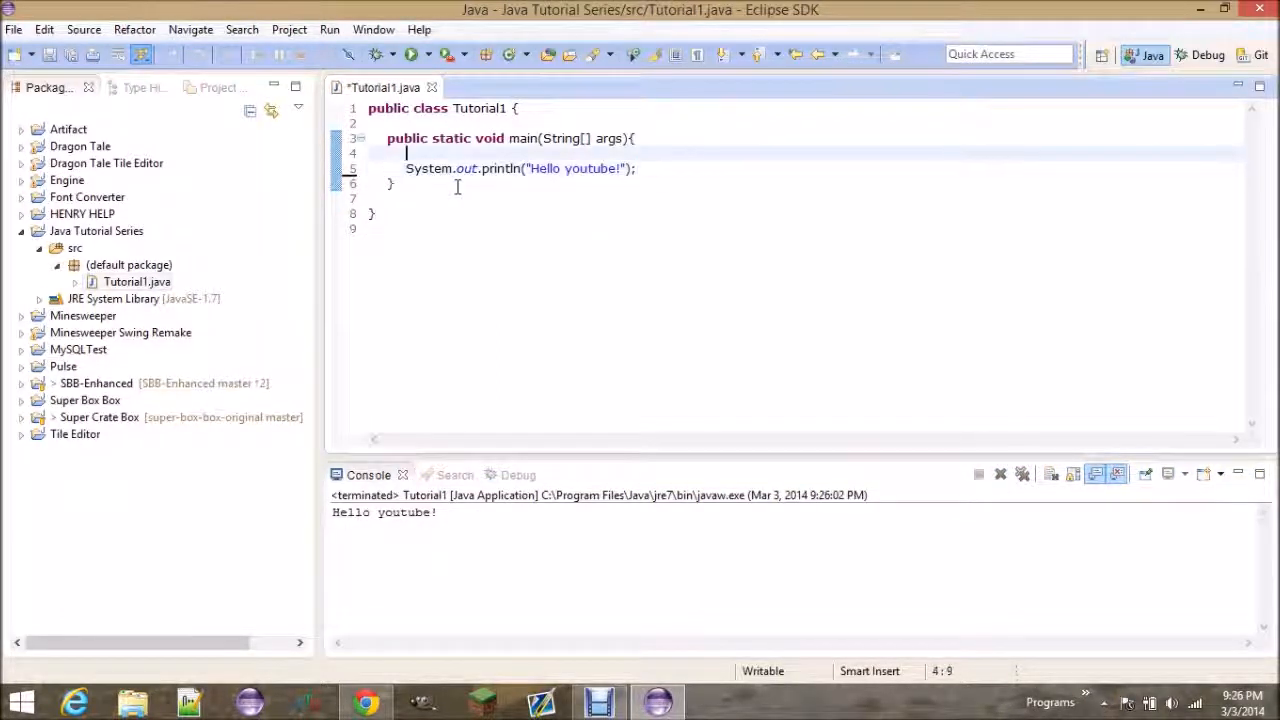
Step: Remove the blank lines inside main and before the closing braces, and save
key("Backspace")
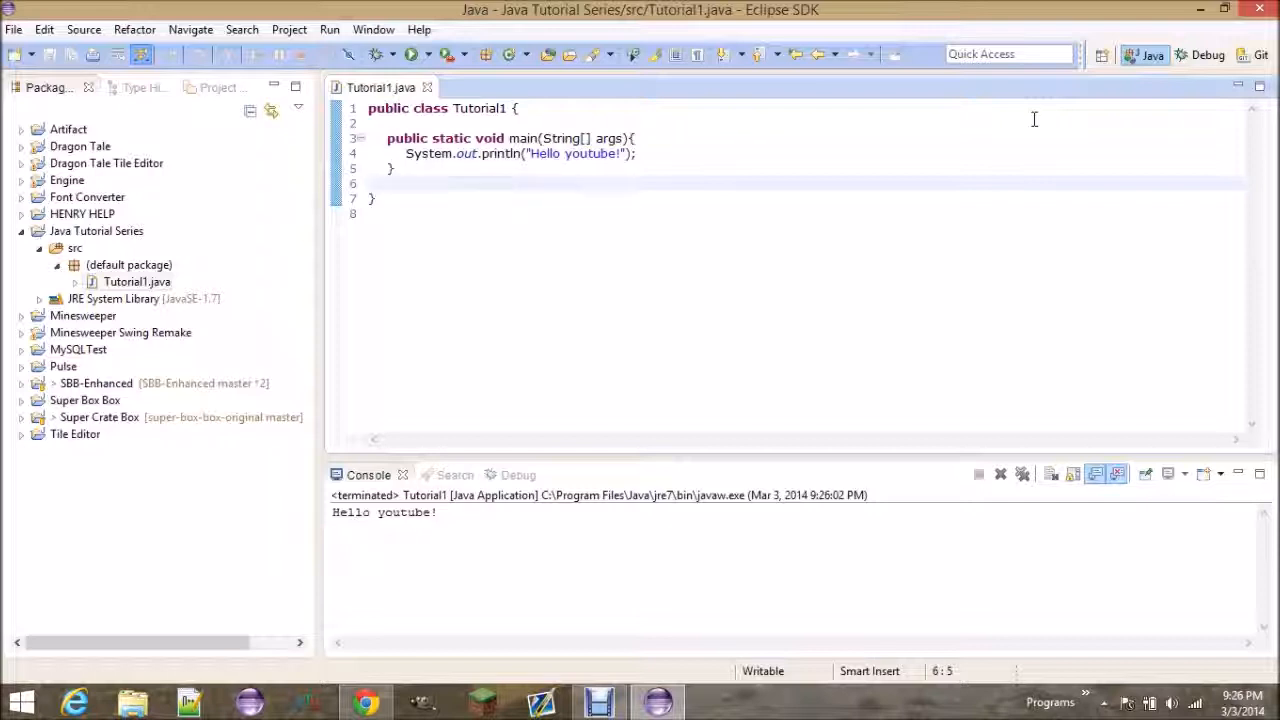
key("BackSpace")
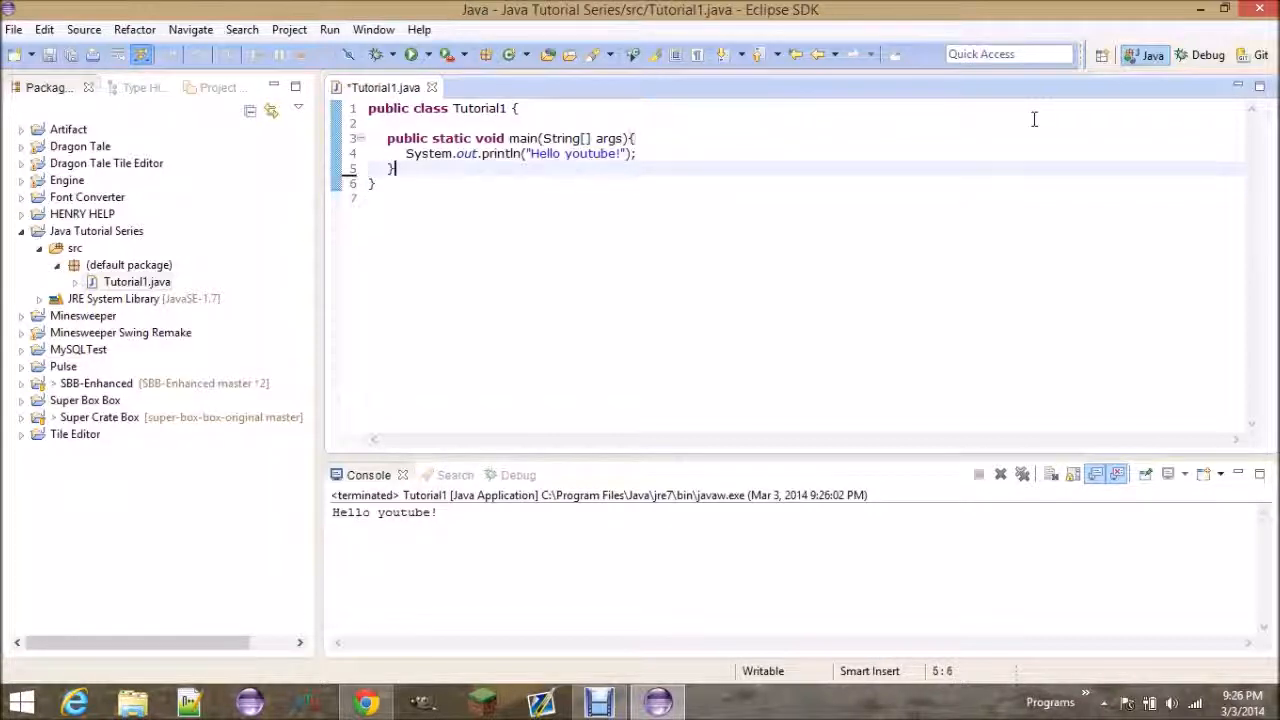
key("ctrl+s")
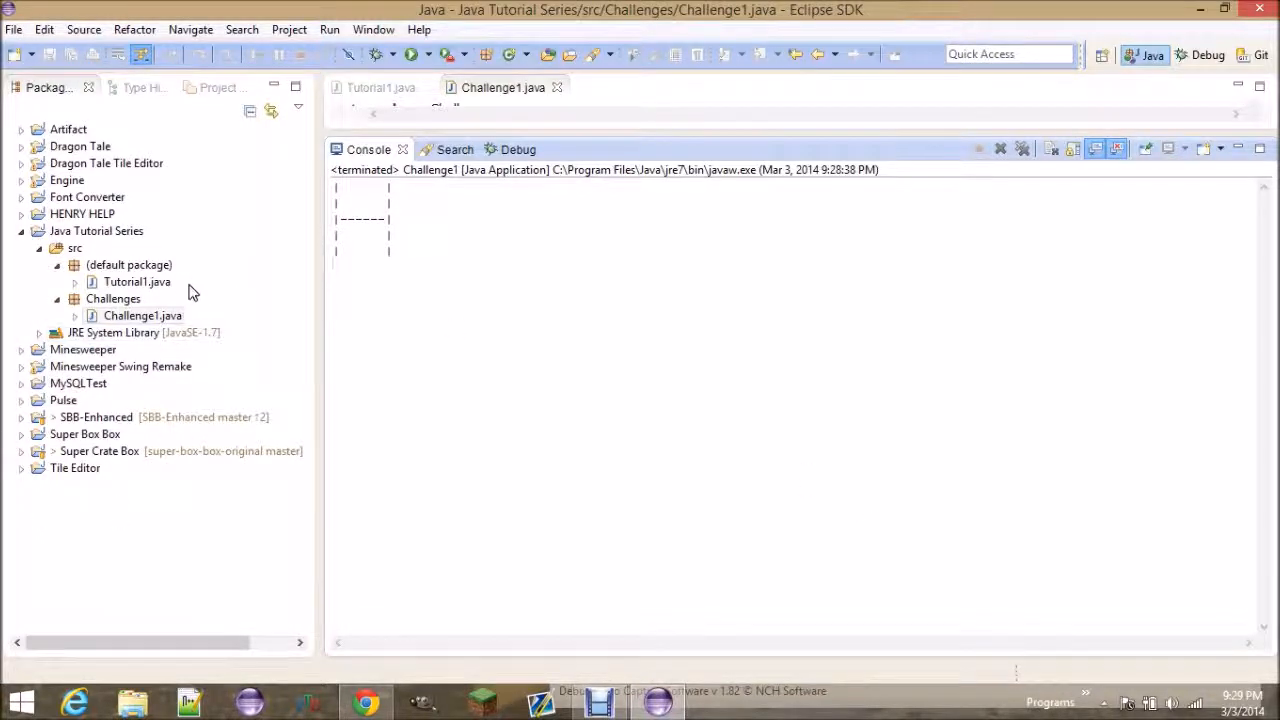
left_click(144, 316)
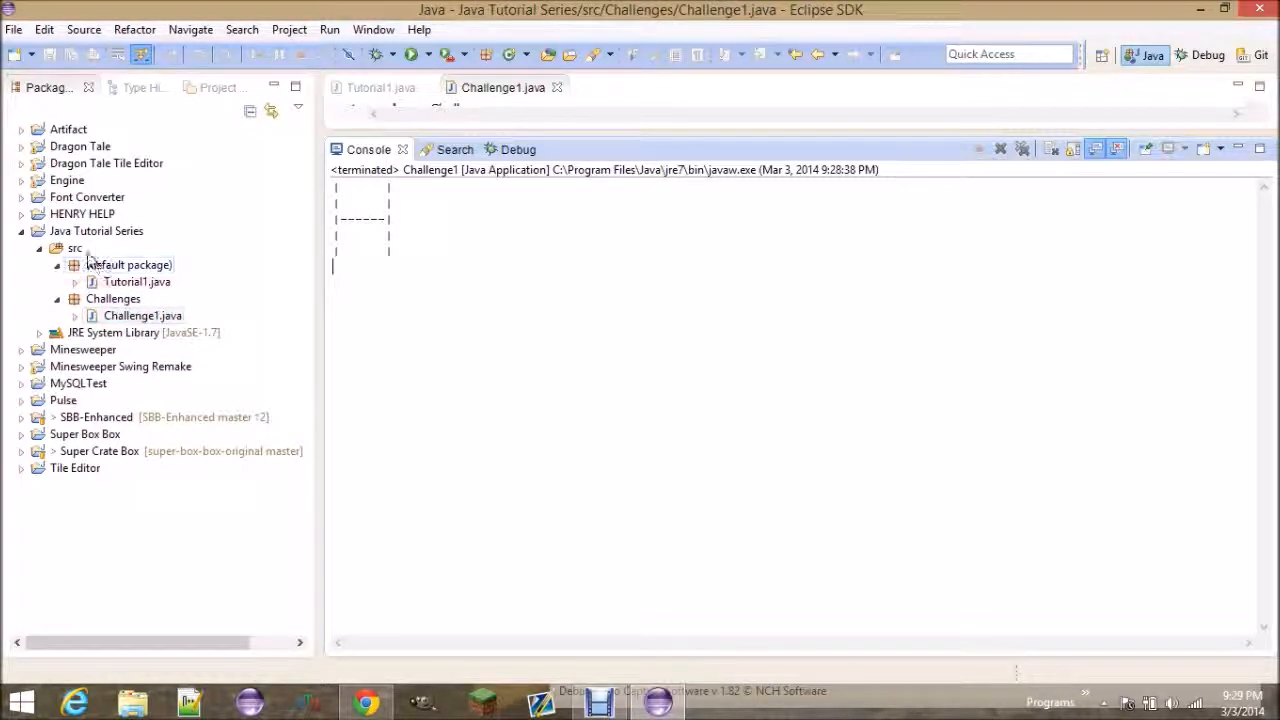
right_click(76, 248)
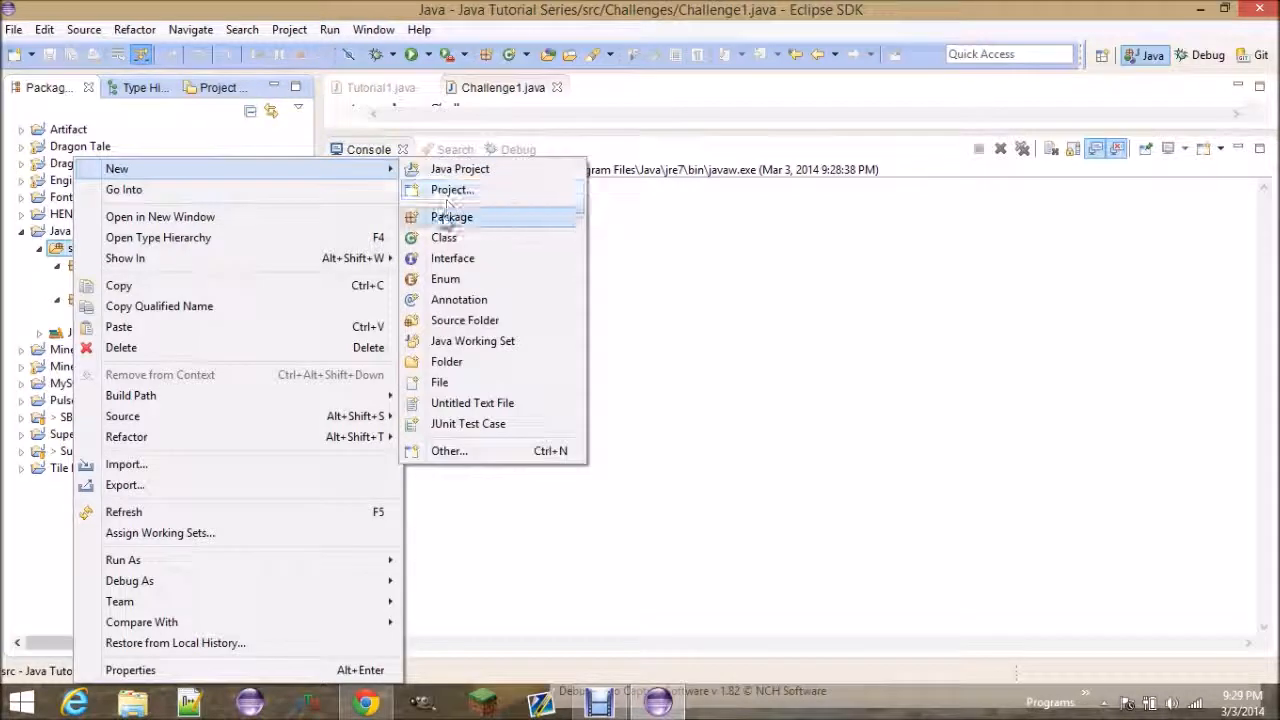
left_click(452, 216)
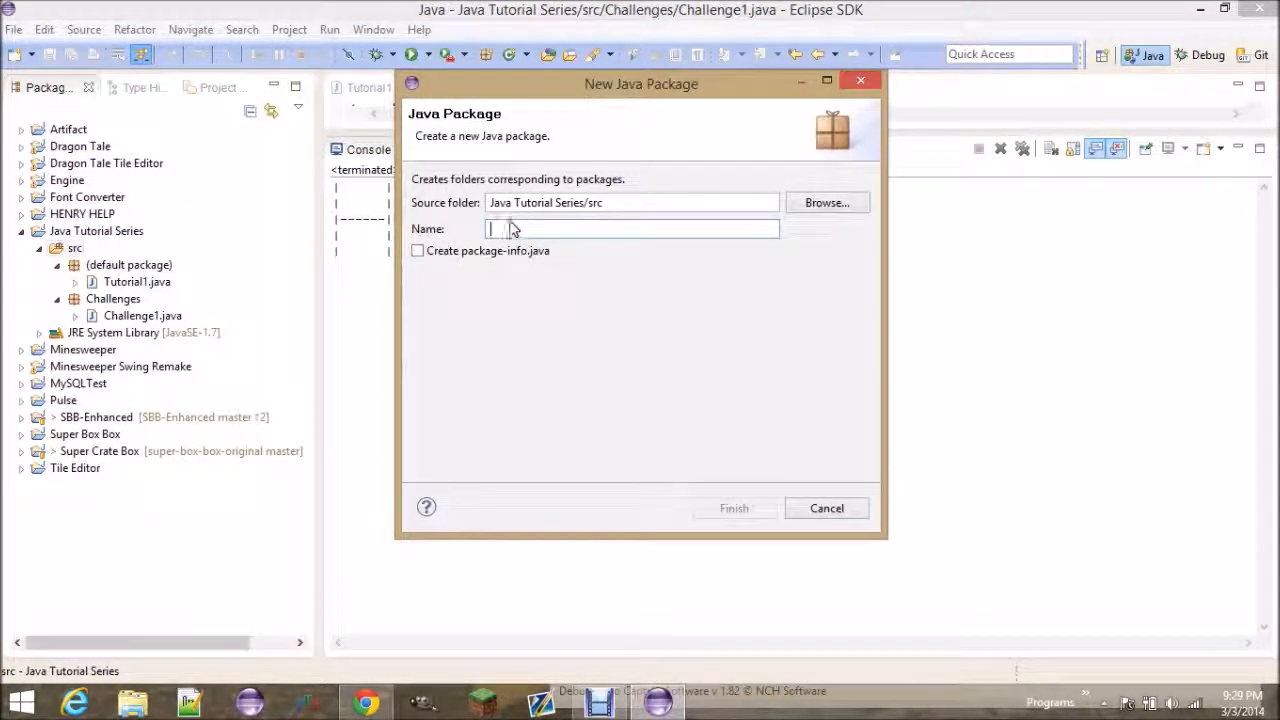
type("Challenges")
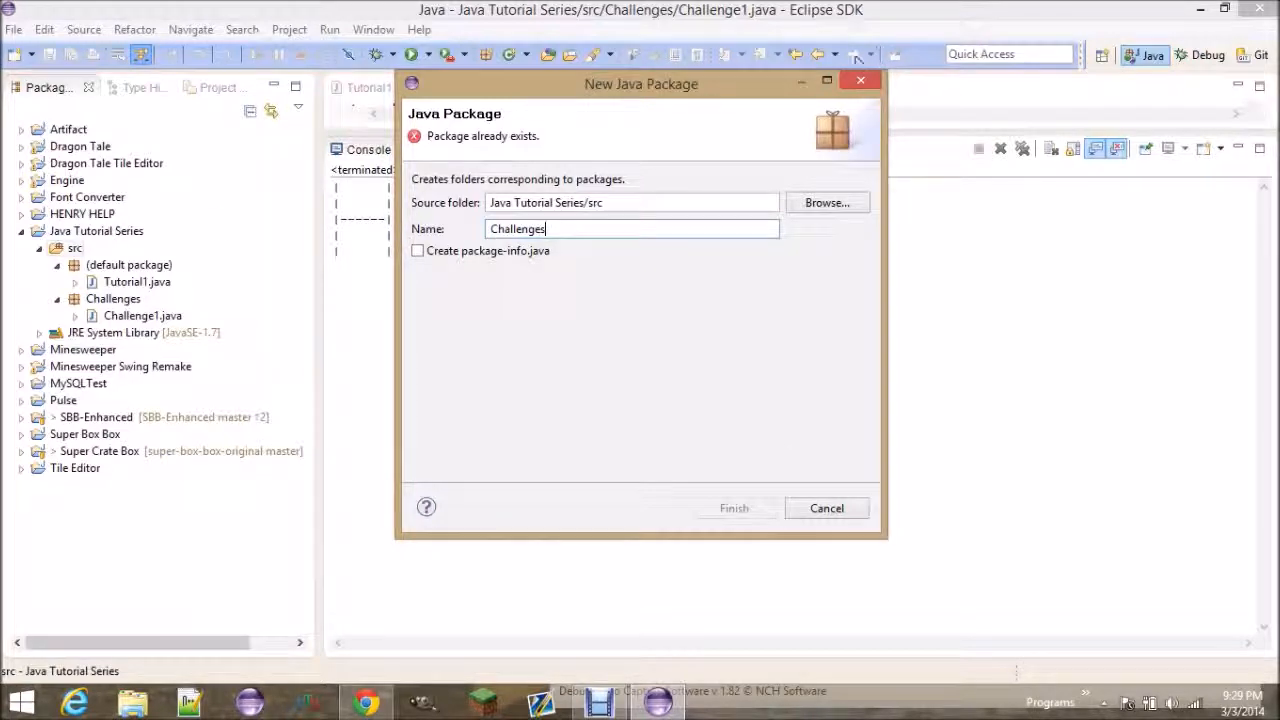
left_click(826, 508)
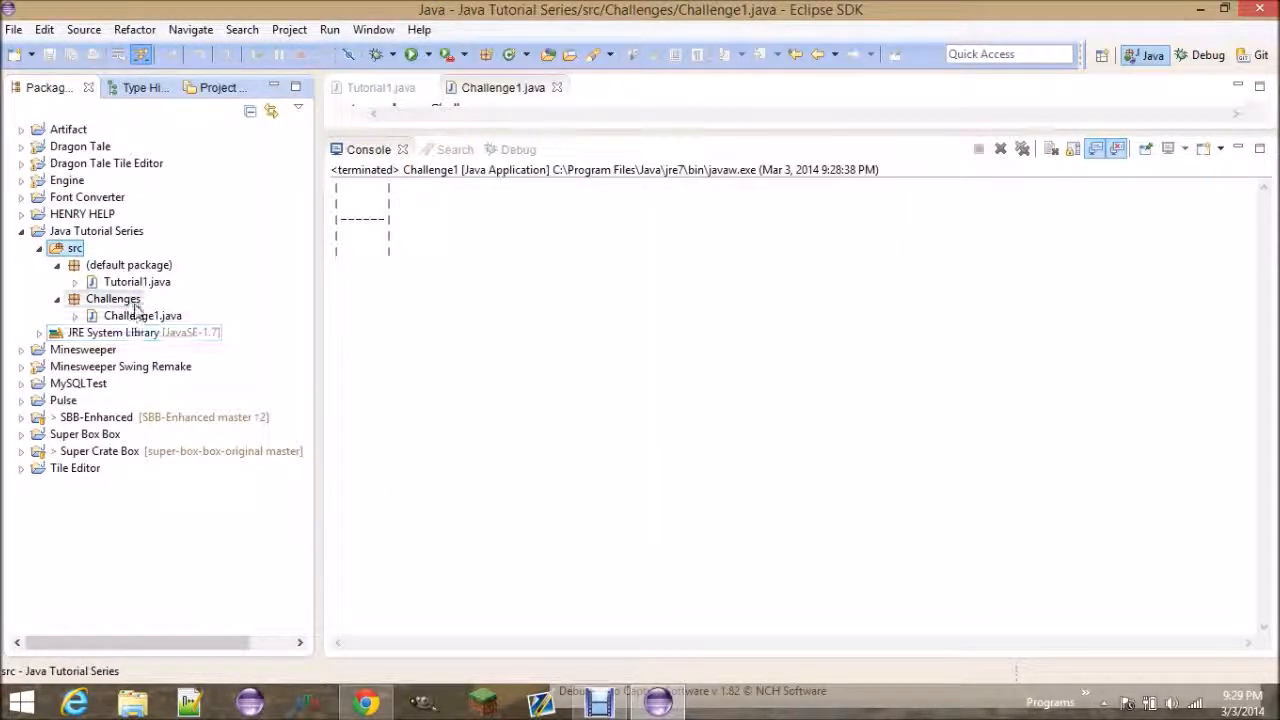
left_click(112, 298)
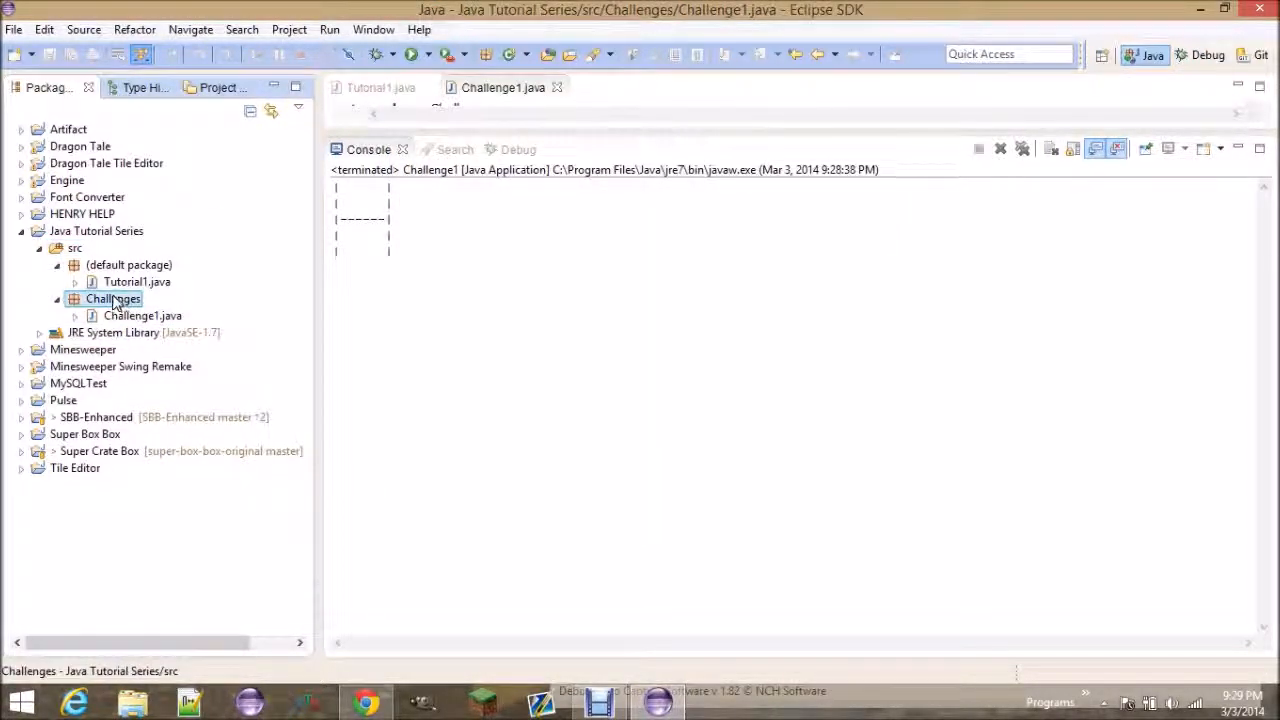
right_click(112, 298)
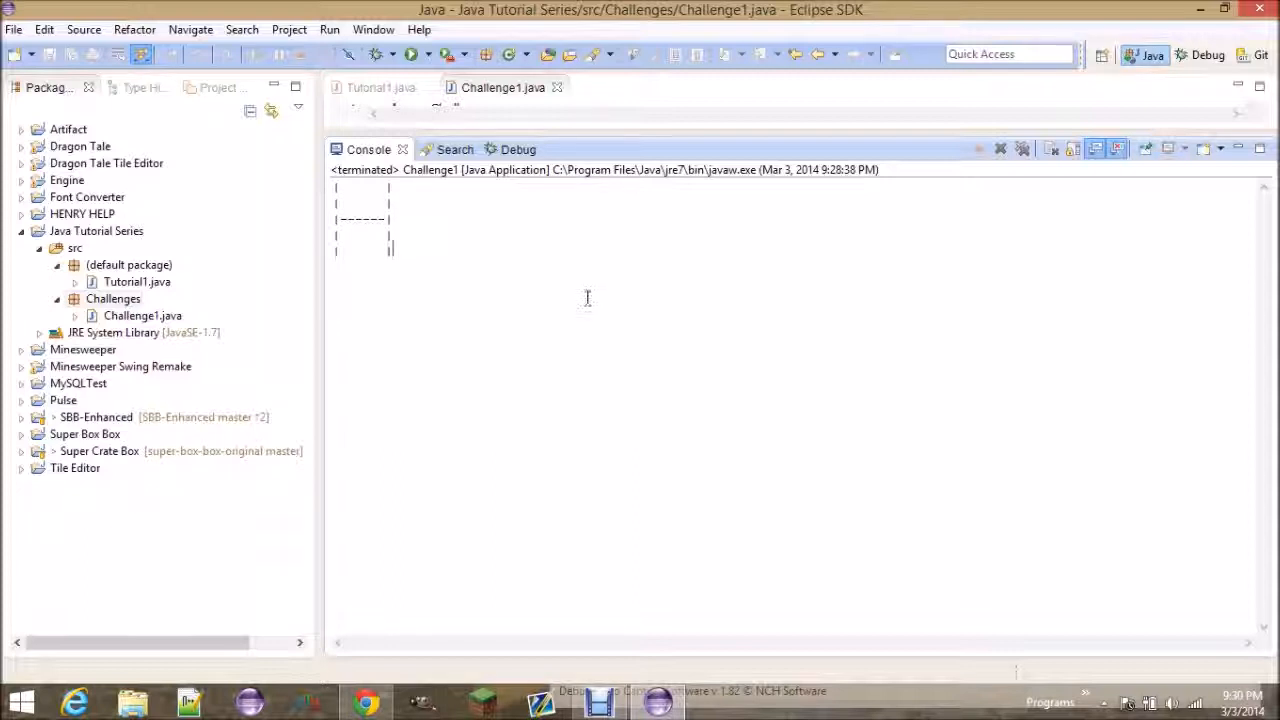
left_click(598, 702)
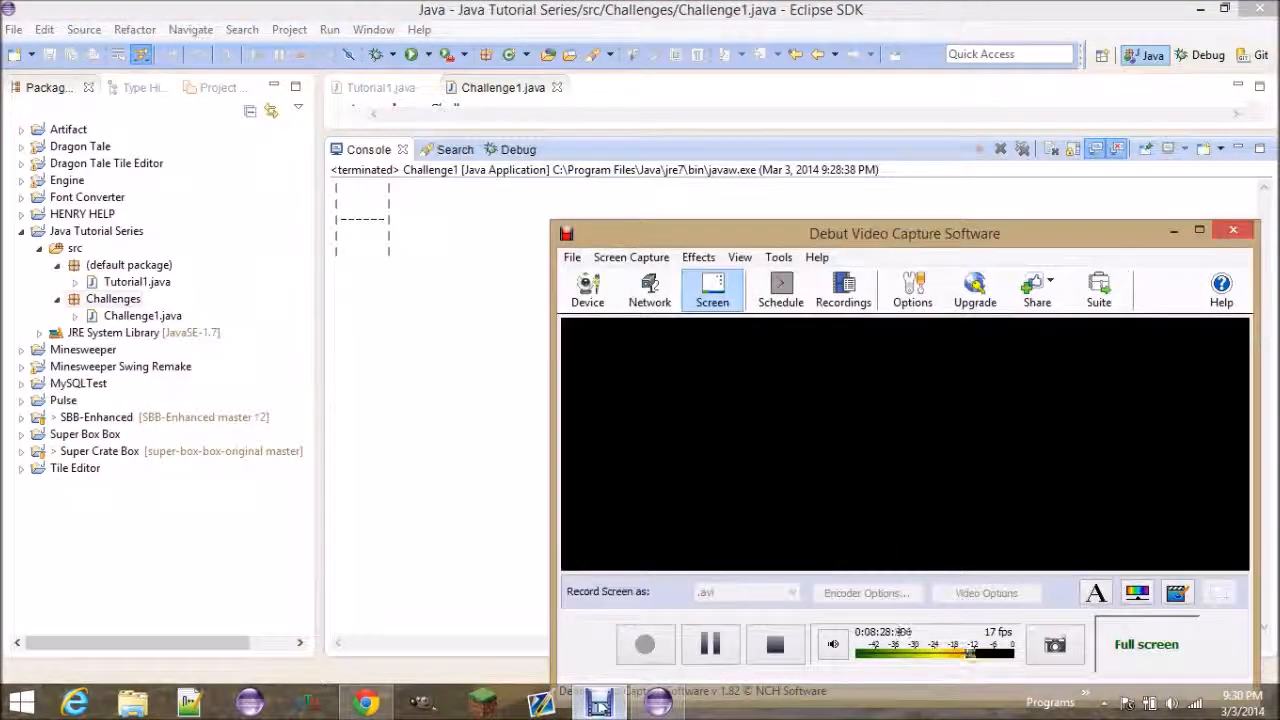